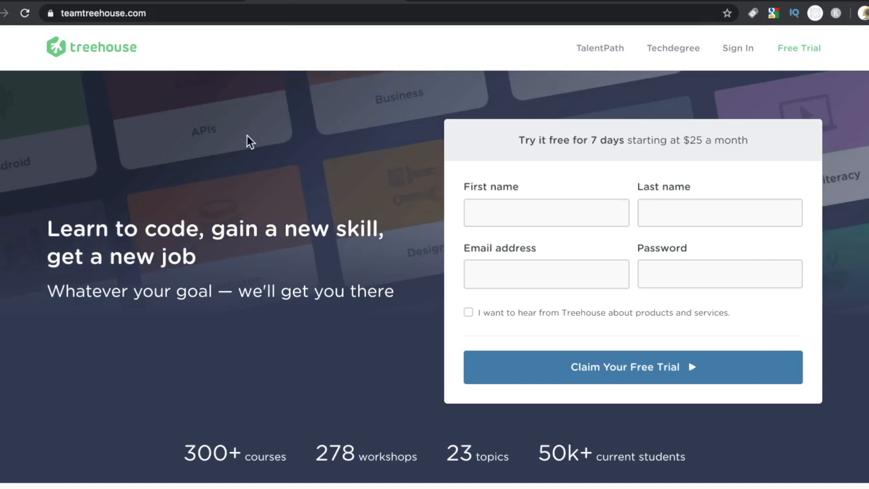
Step: Scroll the teamtreehouse.com homepage down to the footer and open the Library course catalogue
scroll(down, 3)
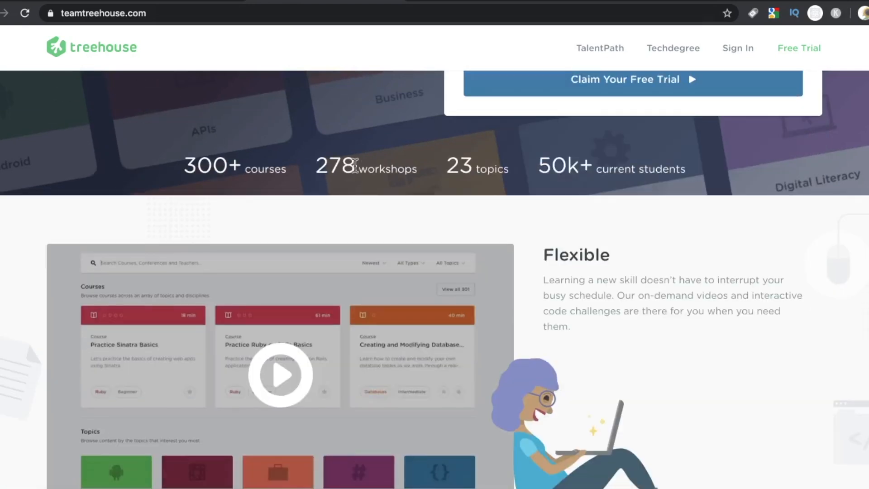
scroll(down, 3)
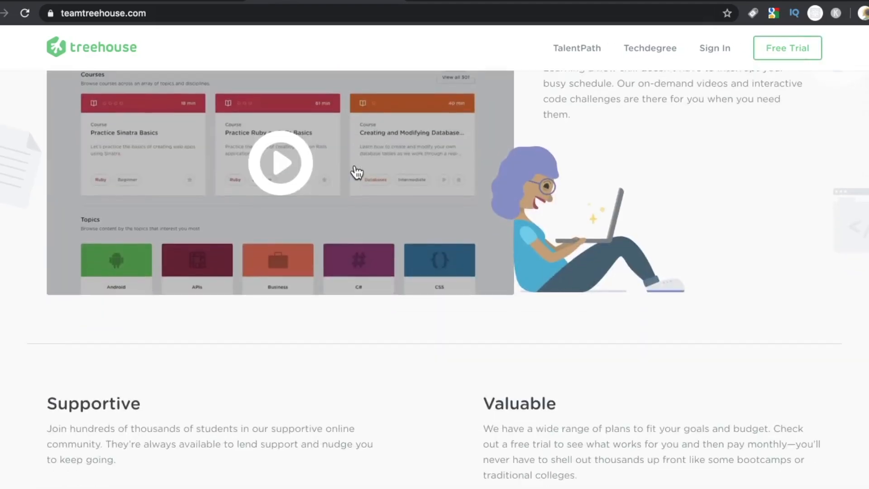
scroll(down, 3)
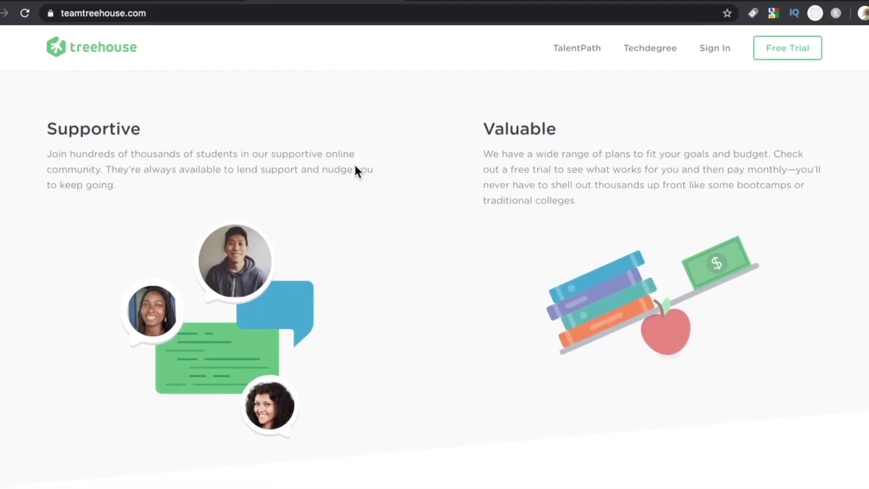
mouse_move(367, 219)
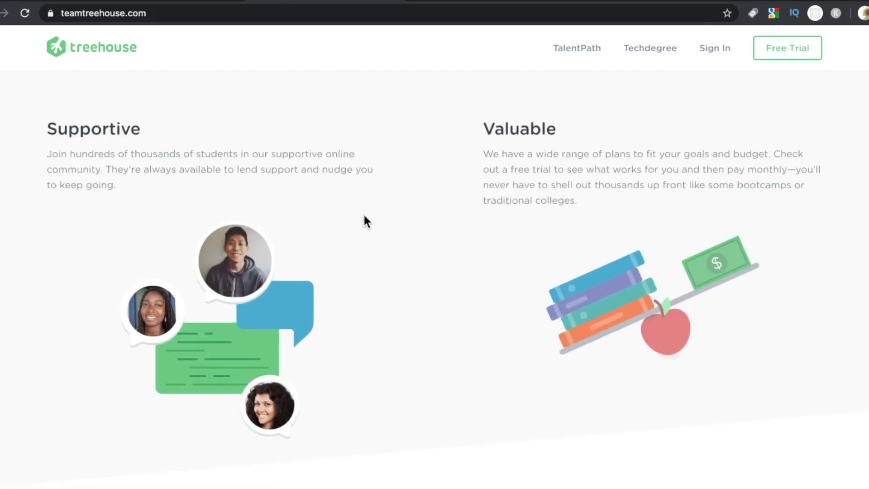
scroll(down, 3)
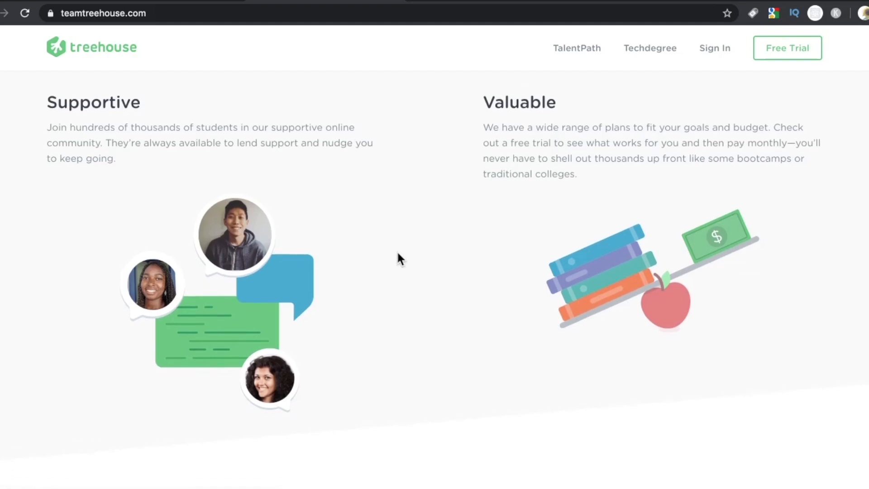
scroll(down, 3)
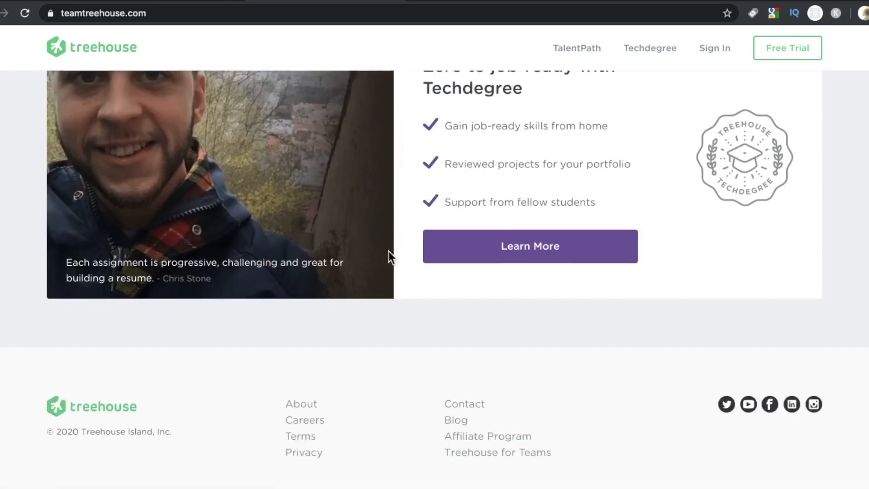
click(530, 246)
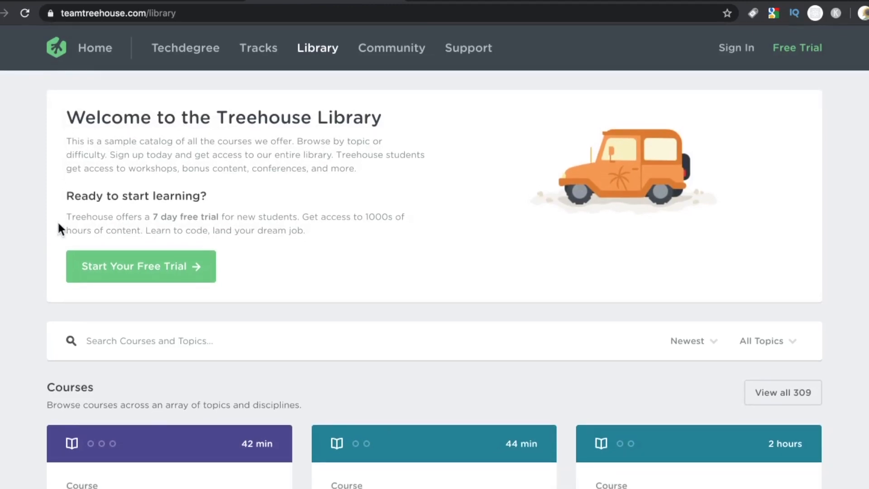
Step: Open Tracks from the top navigation and browse down the full list of learning tracks
click(258, 47)
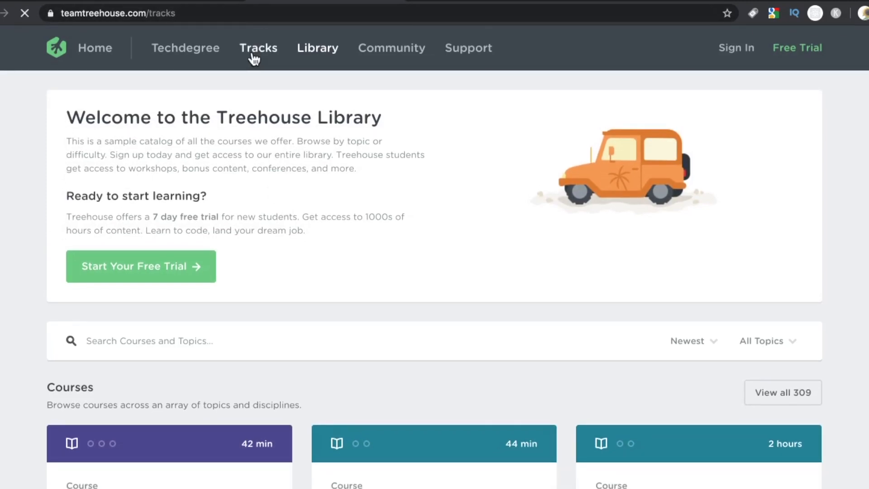
click(259, 48)
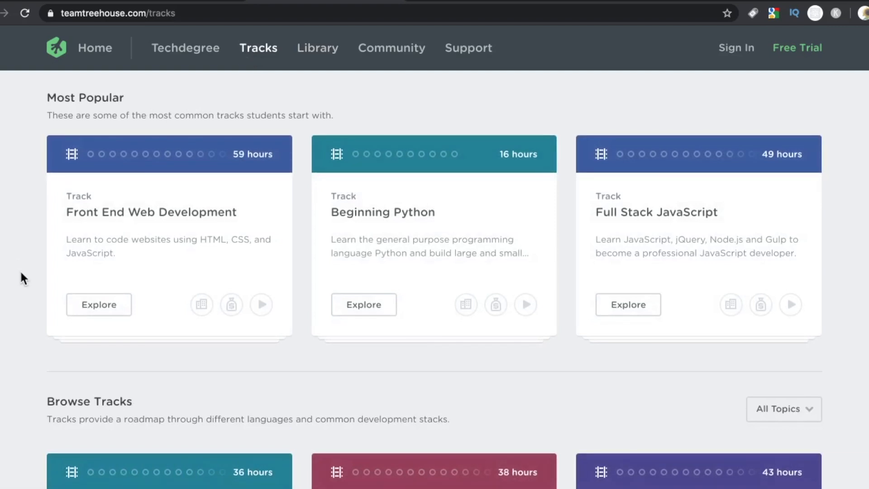
scroll(down, 3)
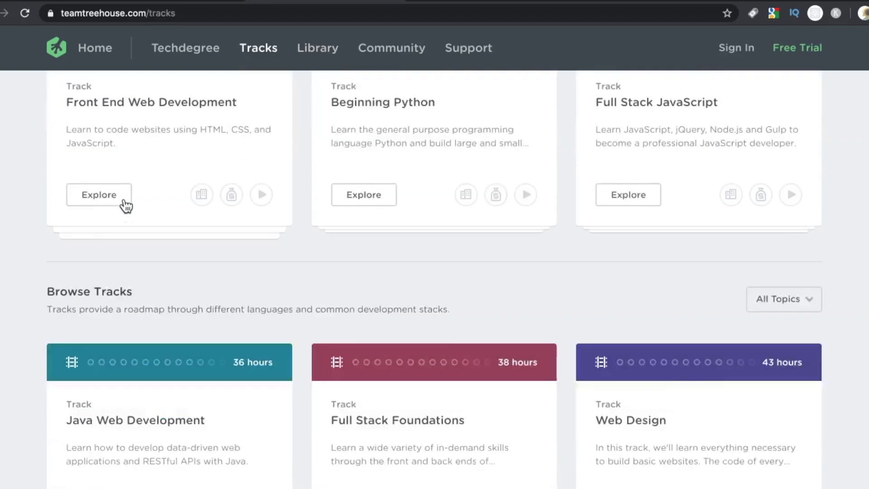
scroll(down, 3)
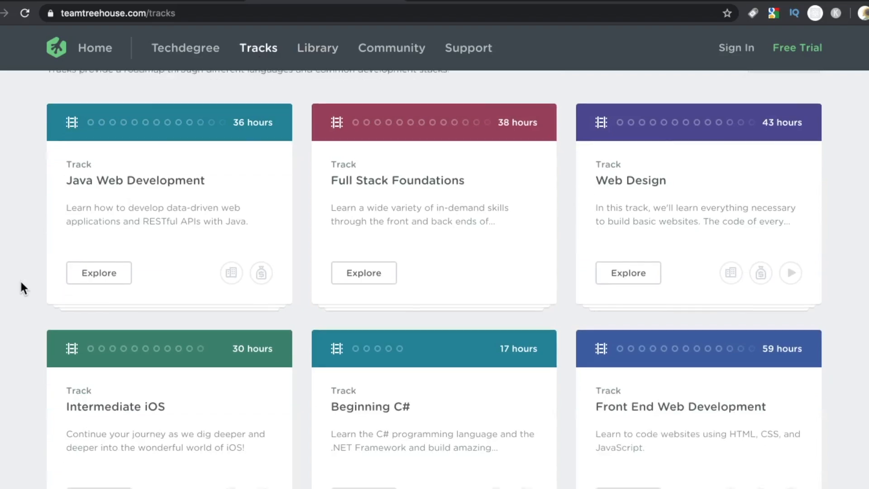
scroll(down, 3)
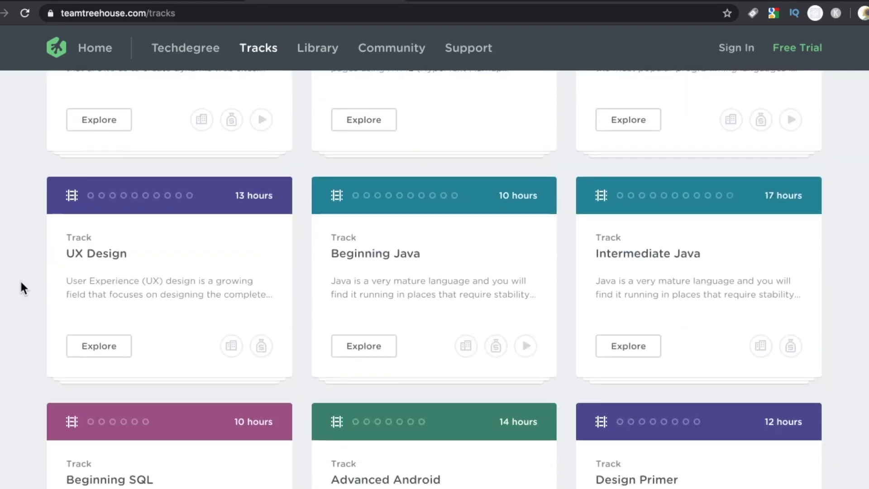
scroll(down, 3)
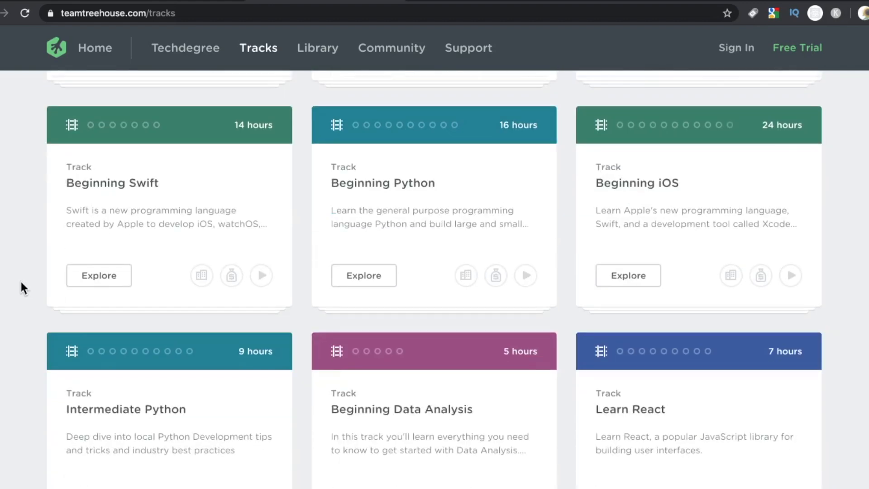
scroll(down, 3)
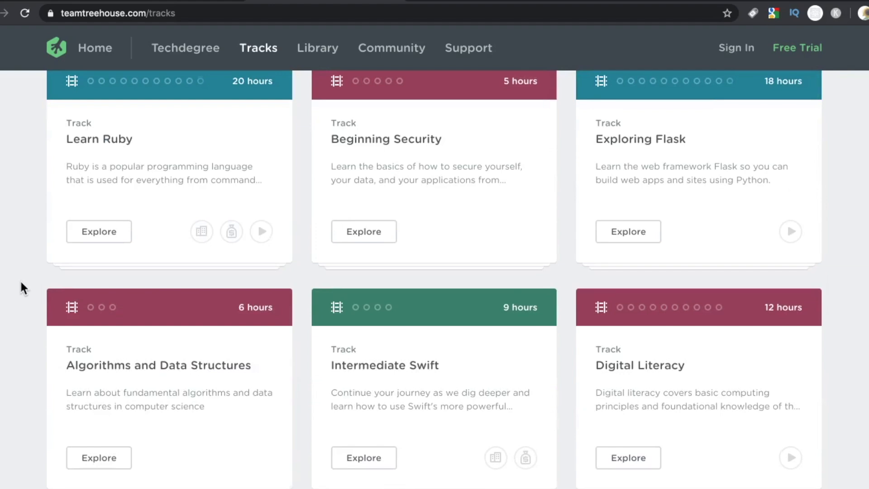
scroll(down, 3)
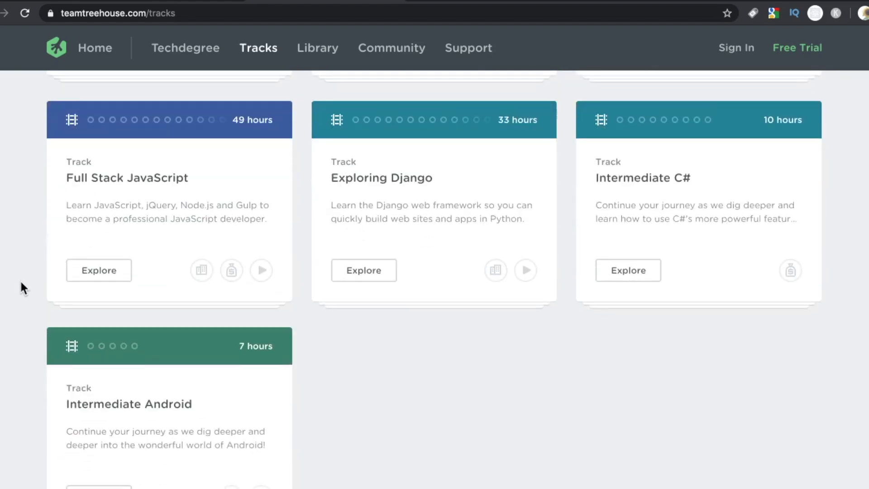
scroll(down, 3)
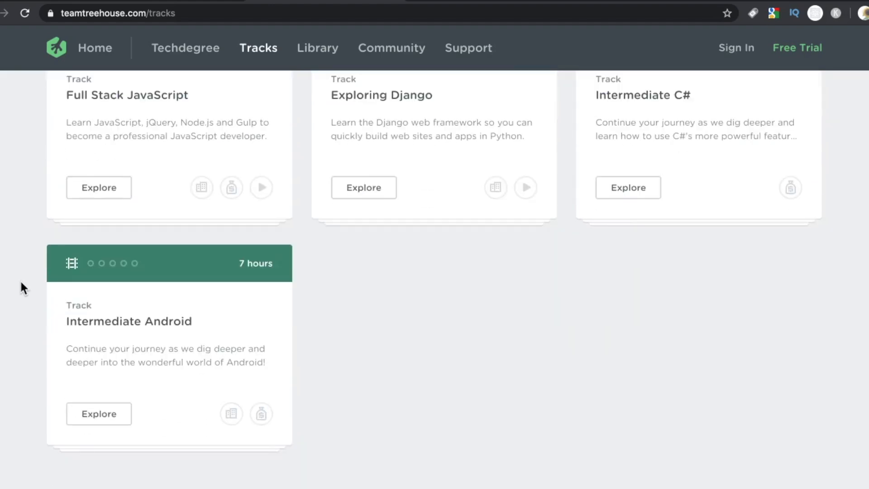
scroll(down, 3)
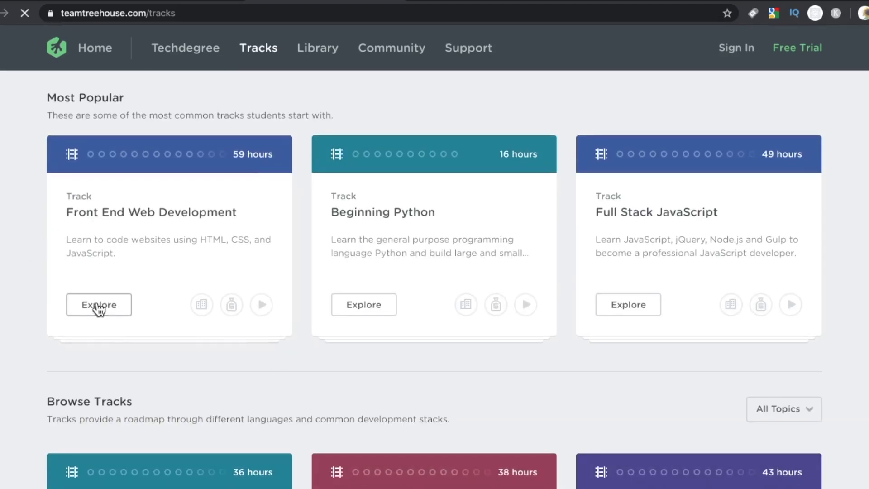
Step: Explore the Front End Web Development track to see its course sequence
click(98, 304)
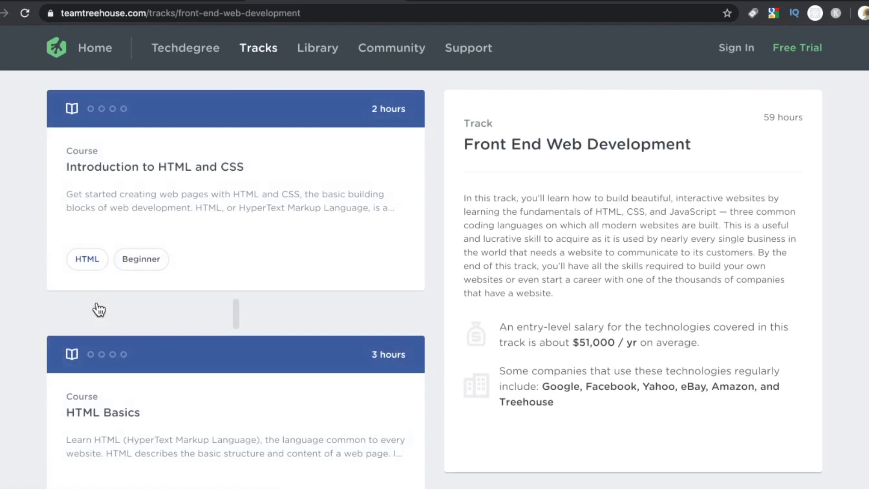
mouse_move(291, 310)
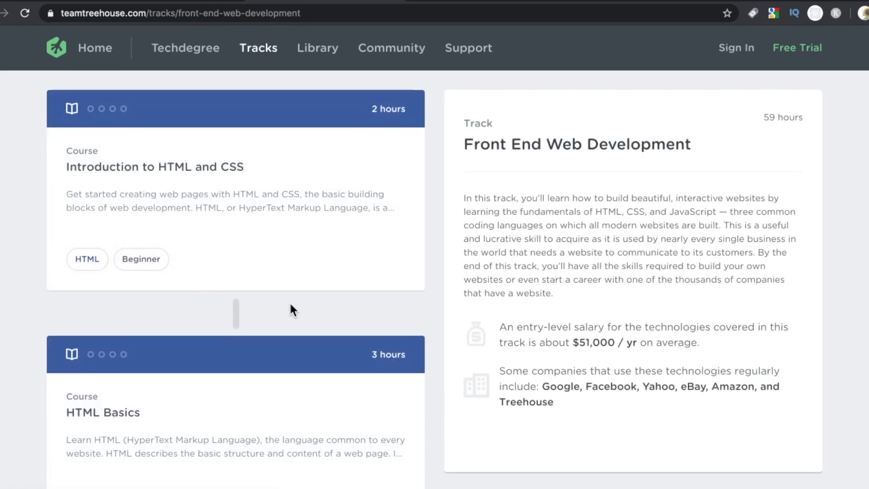
mouse_move(393, 56)
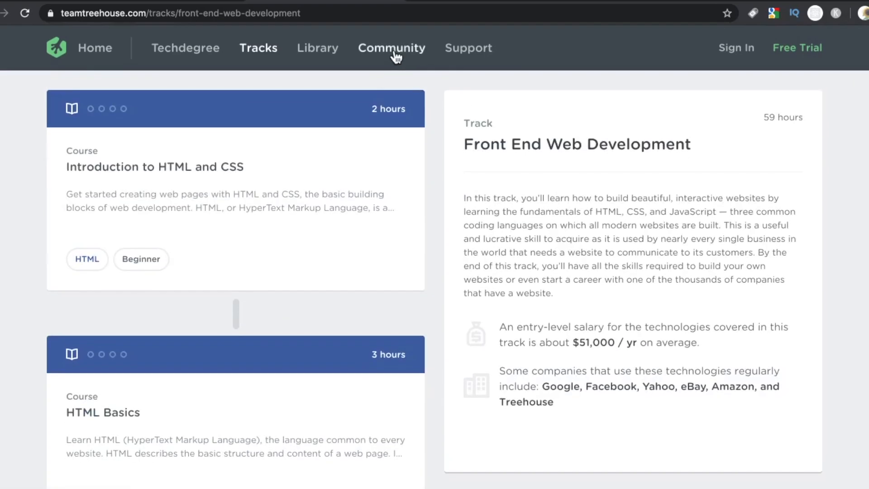
Step: Open the Community forum and browse recent student questions down to the PHP ones
click(391, 48)
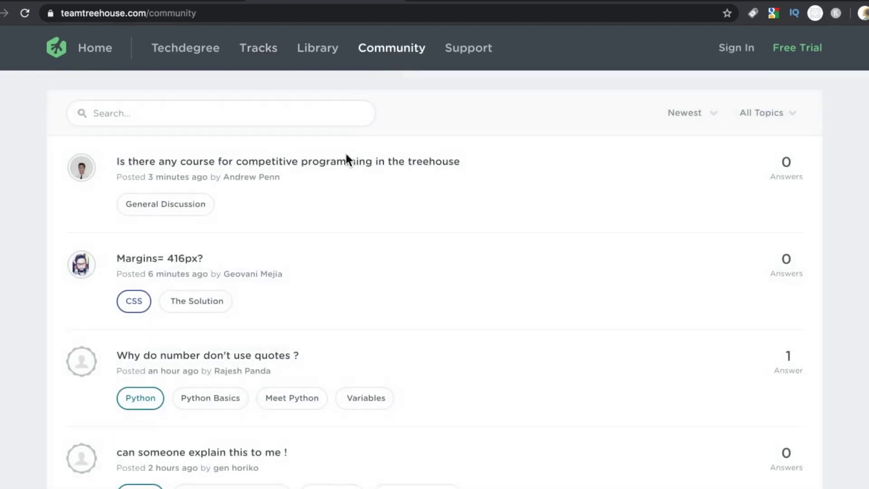
mouse_move(37, 244)
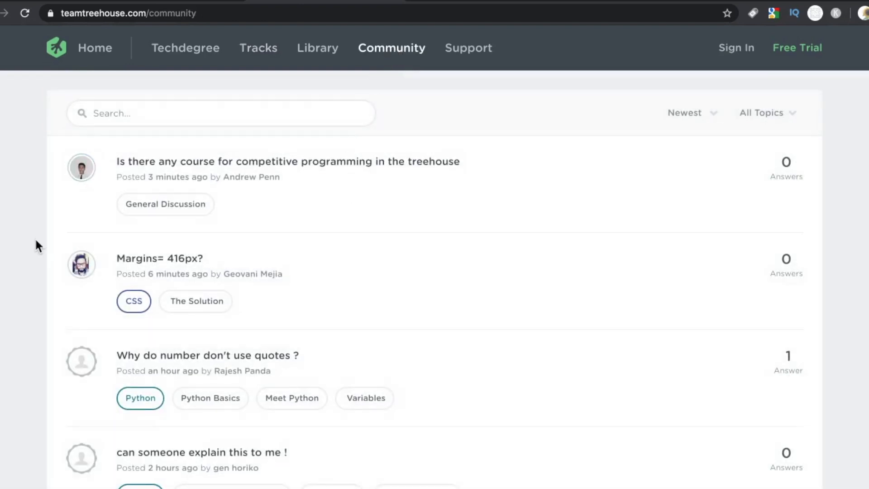
scroll(down, 3)
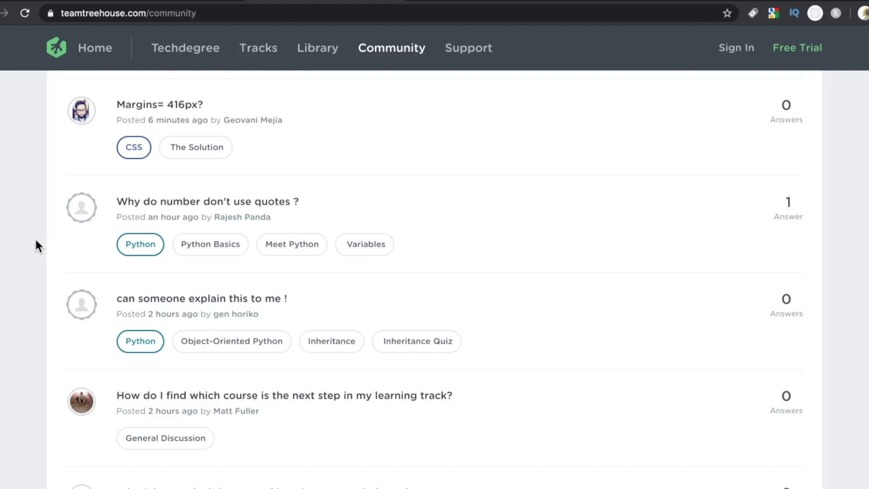
scroll(down, 3)
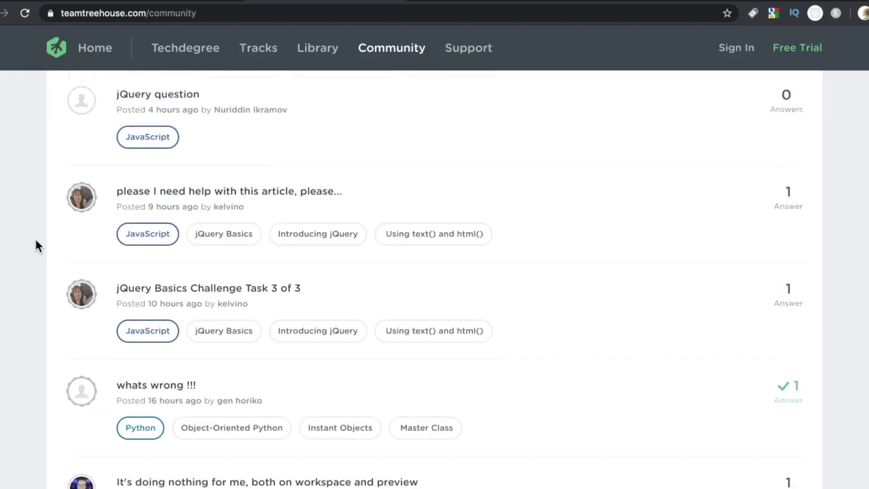
scroll(down, 3)
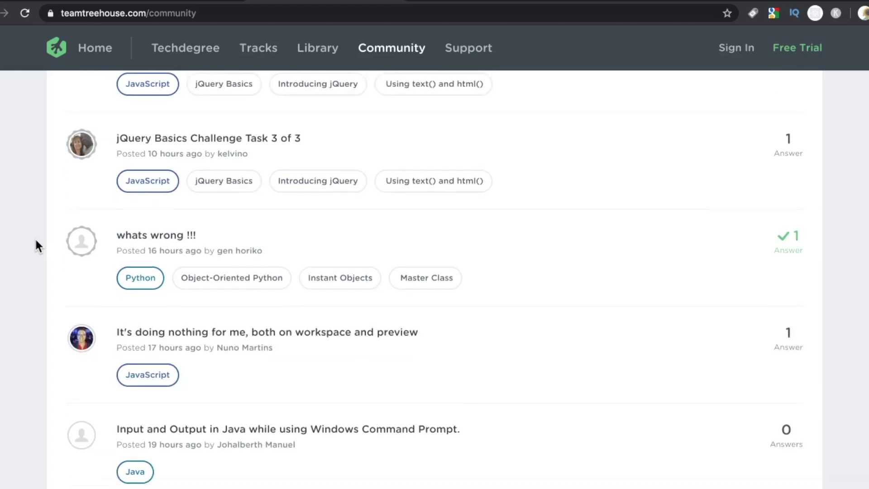
scroll(down, 3)
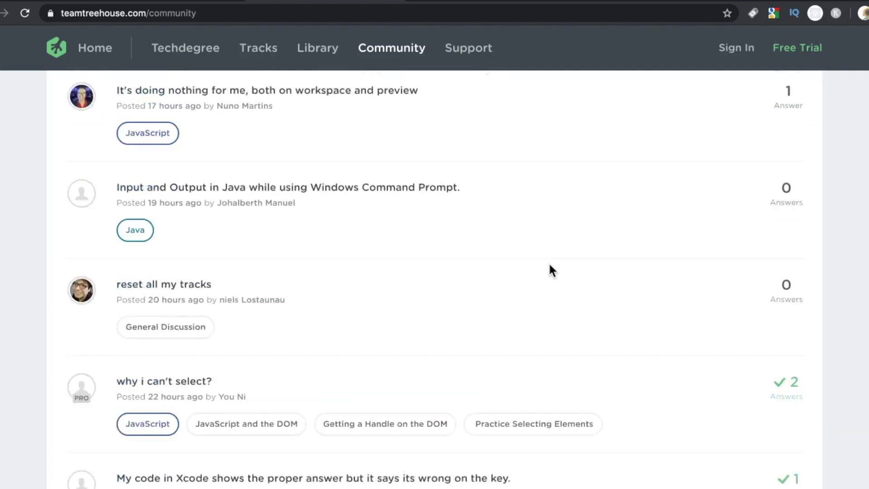
scroll(down, 3)
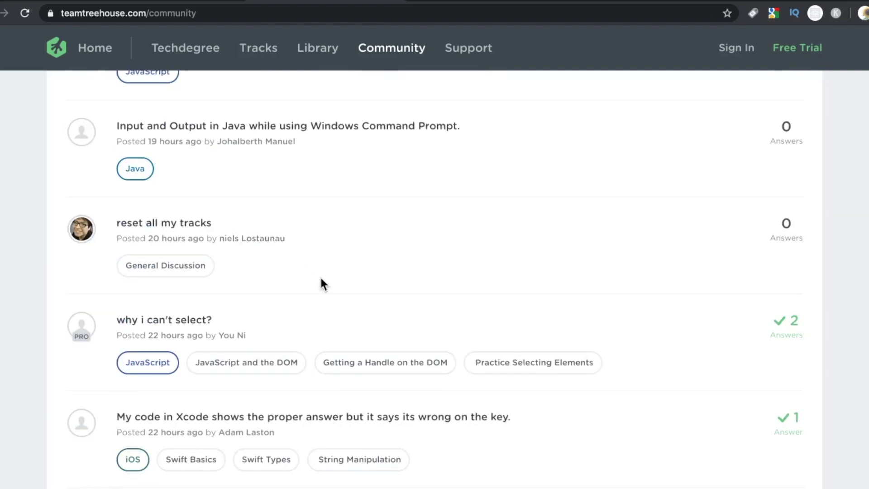
scroll(down, 3)
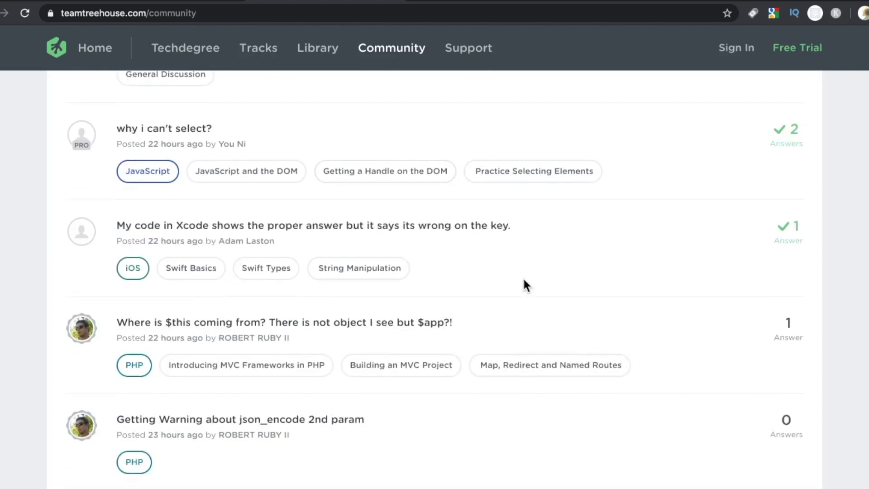
scroll(down, 3)
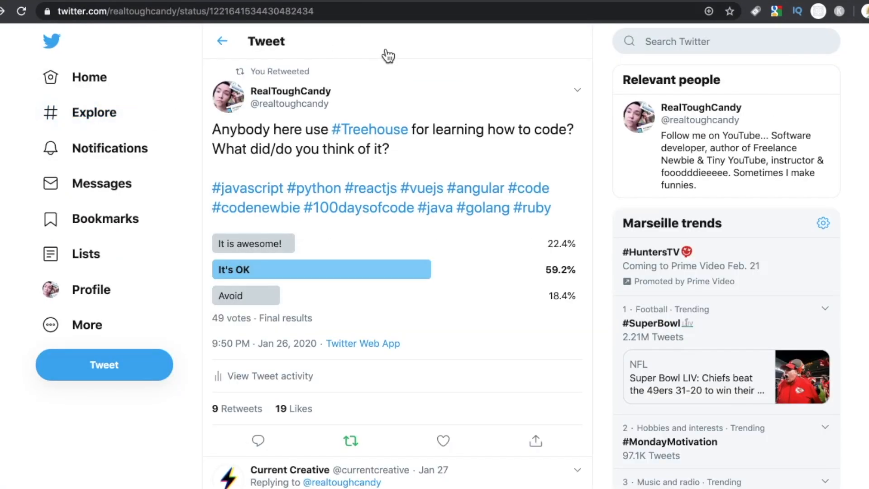
Step: View the poll author's Twitter profile and tweets, then the replies under the Treehouse poll (59.2% 'It's OK')
click(284, 90)
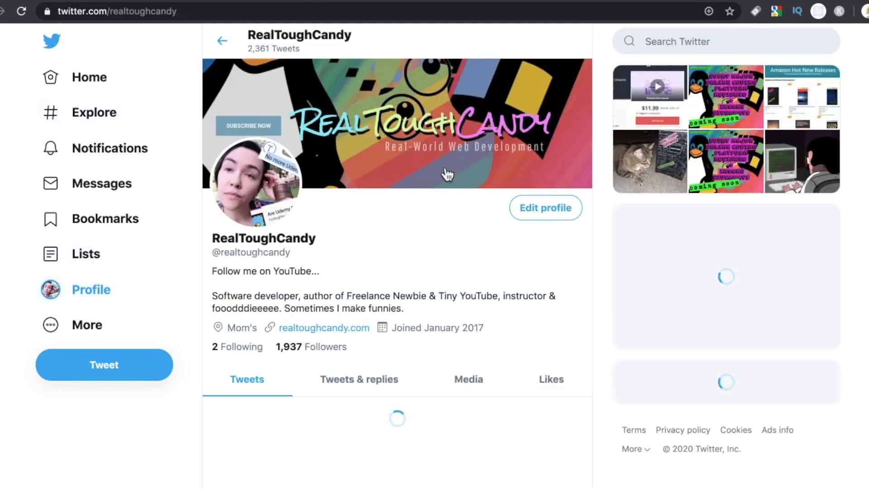
scroll(down, 3)
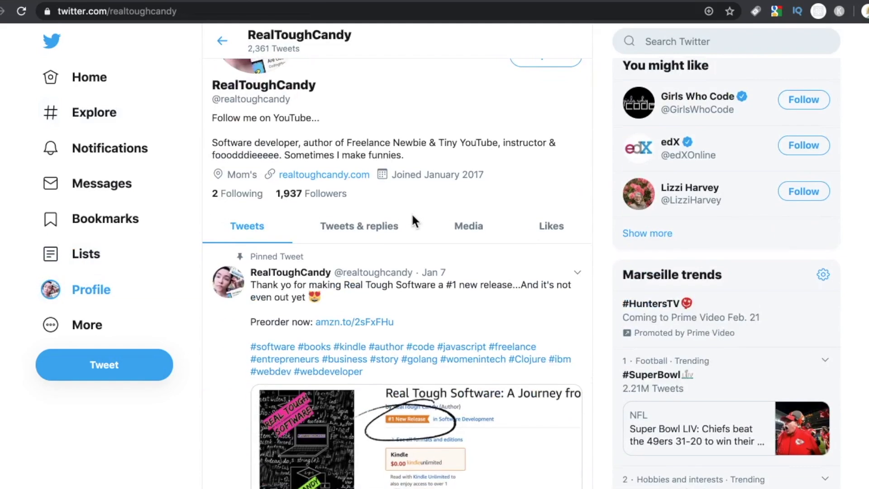
scroll(down, 3)
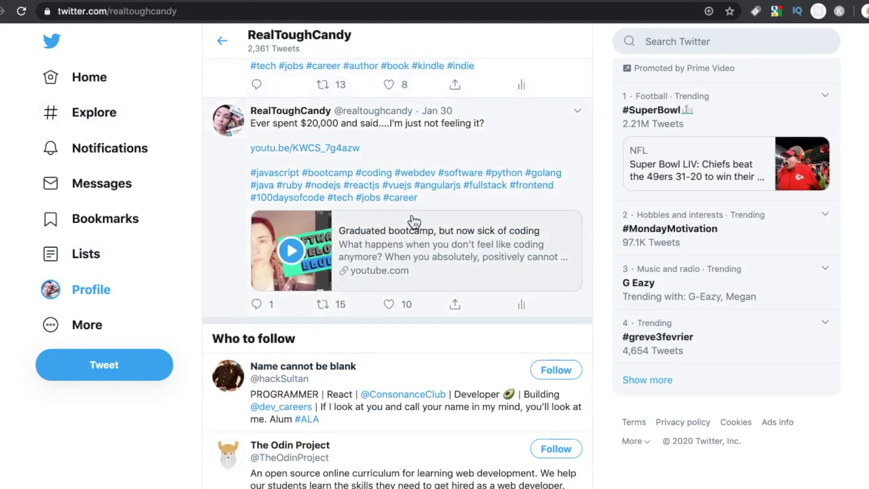
scroll(down, 3)
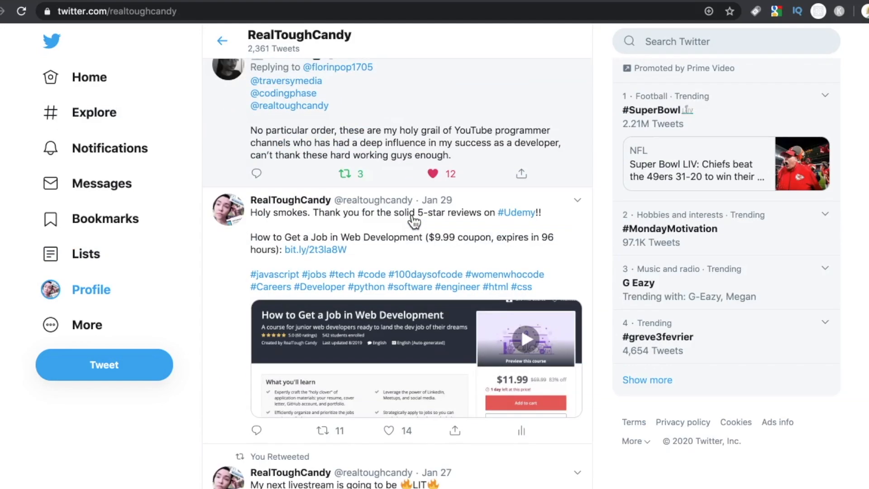
scroll(down, 3)
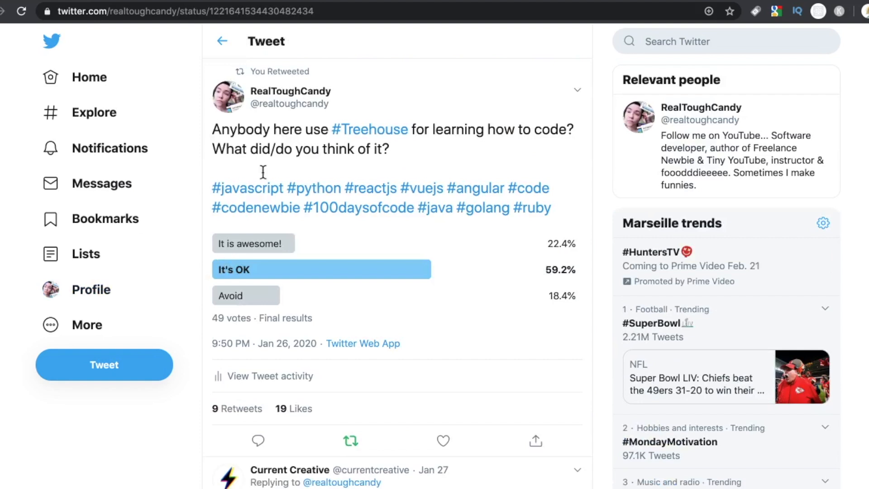
mouse_move(424, 160)
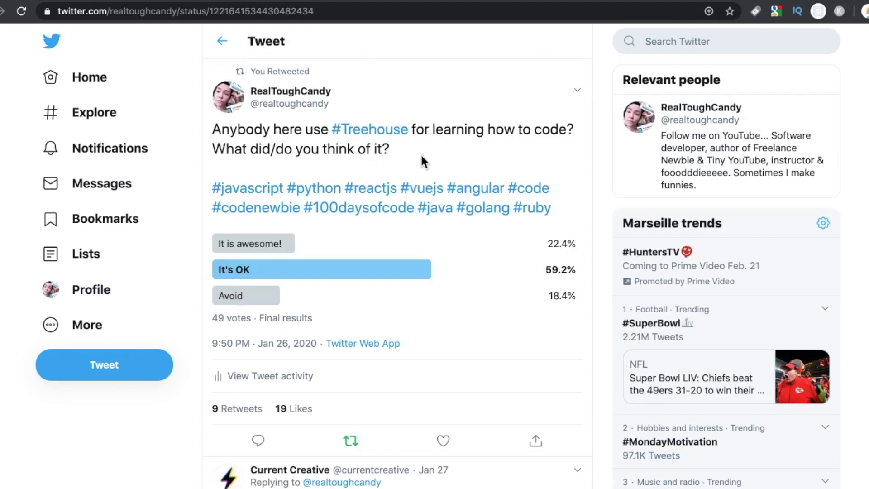
mouse_move(324, 173)
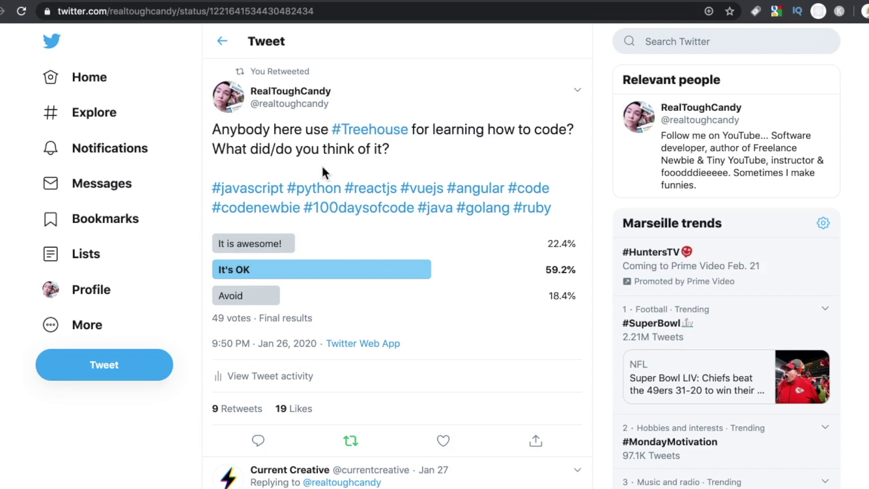
mouse_move(275, 203)
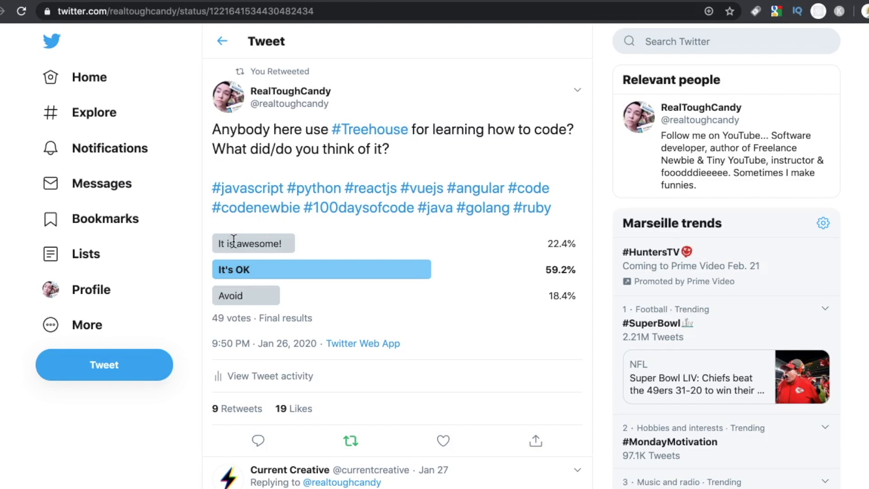
mouse_move(526, 302)
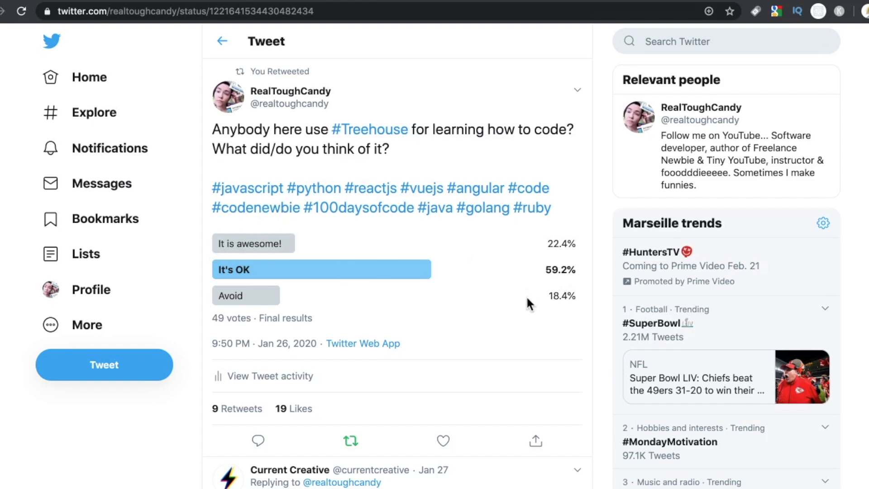
mouse_move(520, 304)
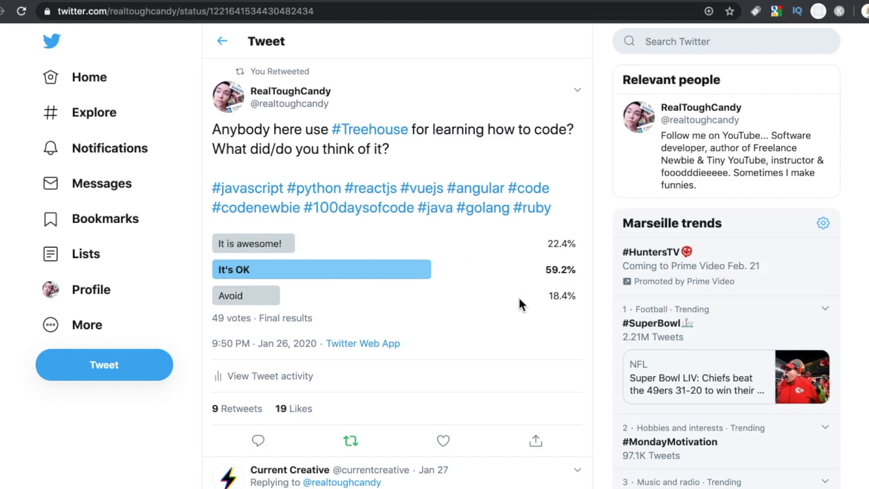
mouse_move(482, 294)
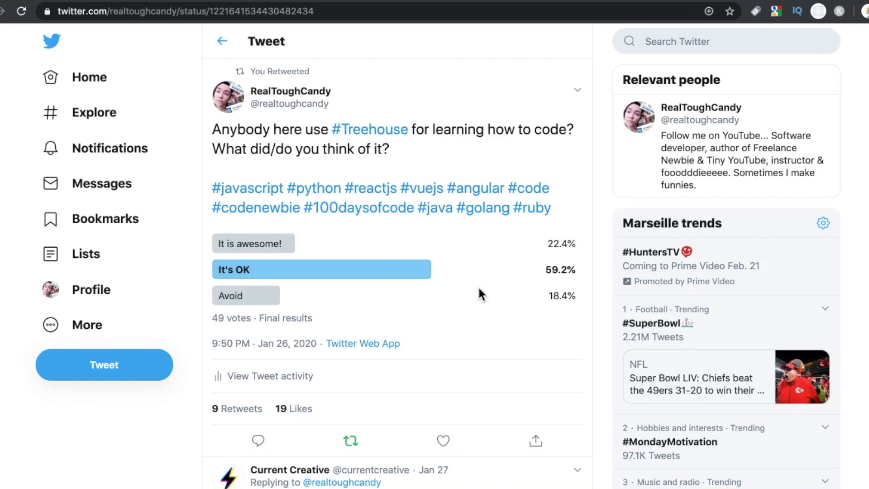
scroll(down, 3)
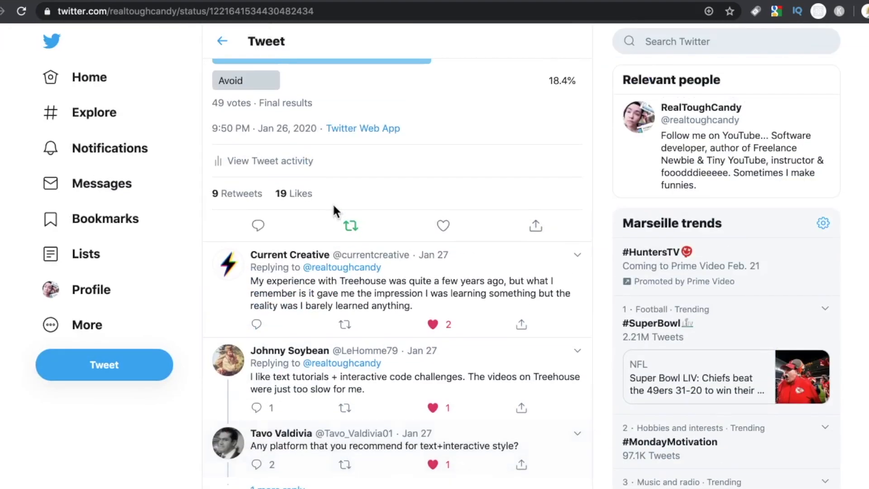
scroll(up, 3)
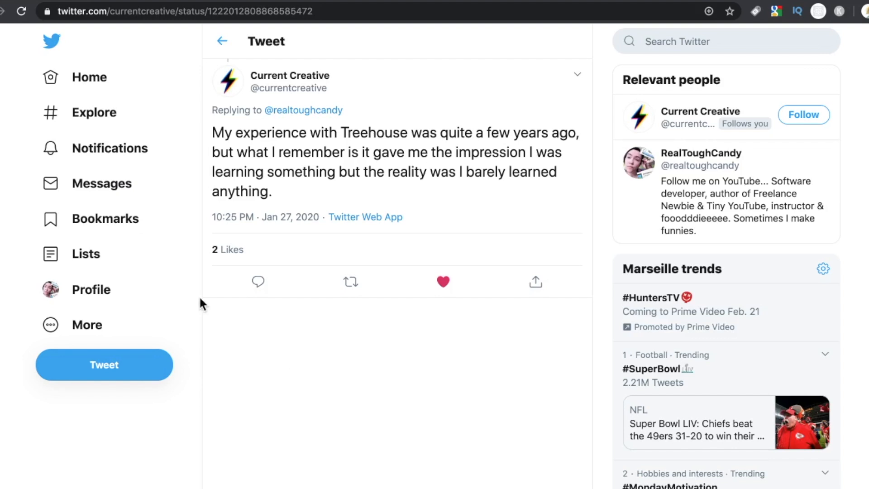
mouse_move(206, 81)
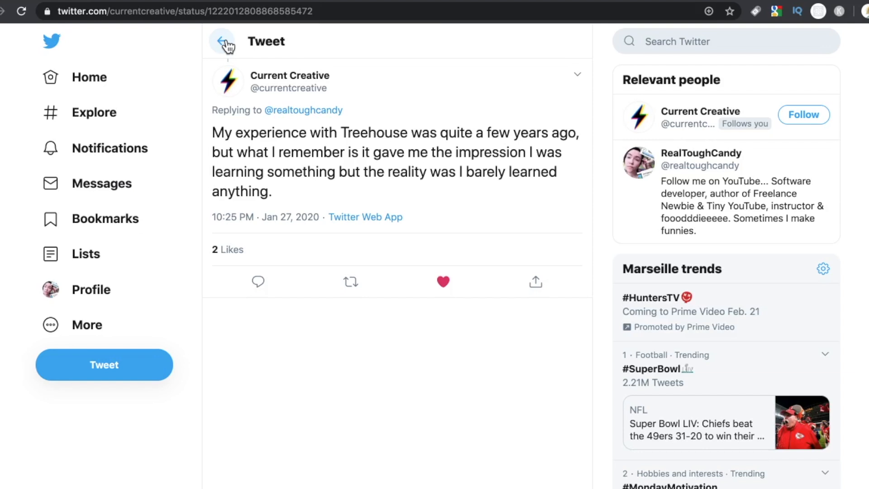
click(222, 42)
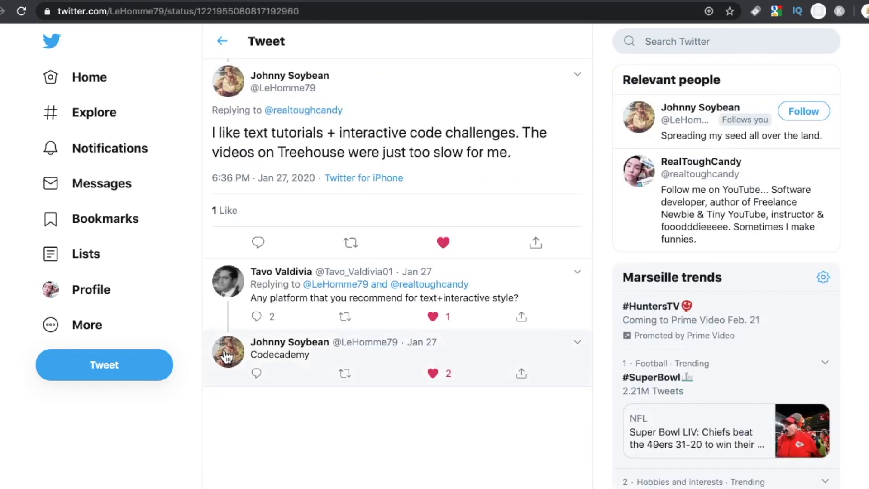
mouse_move(314, 200)
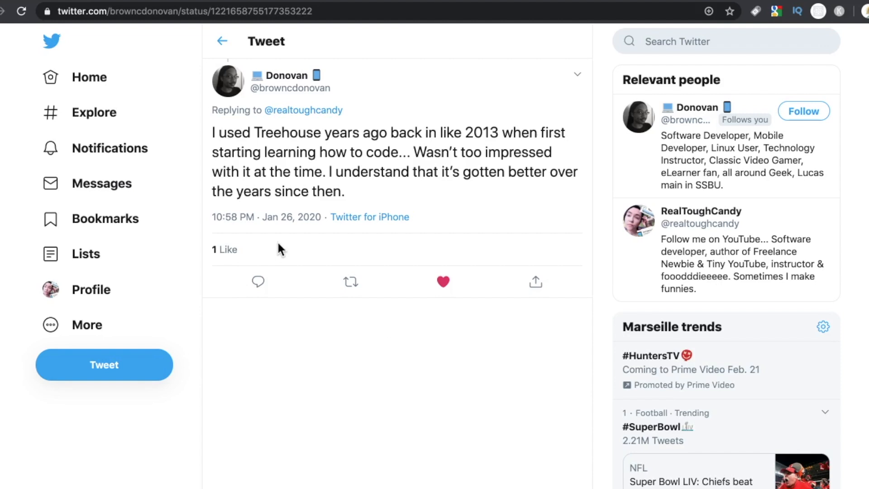
mouse_move(222, 42)
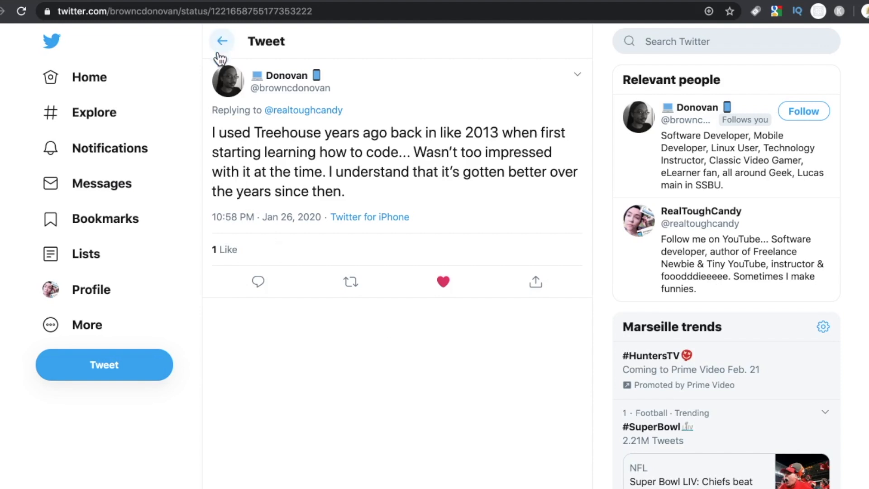
mouse_move(205, 140)
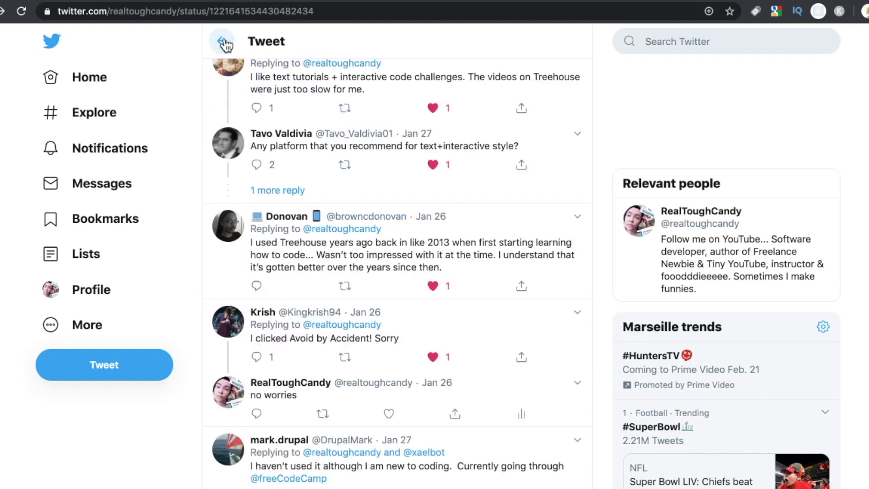
Step: Bring the reply calling Treehouse's teaching too 'hands holdy' into view
scroll(down, 3)
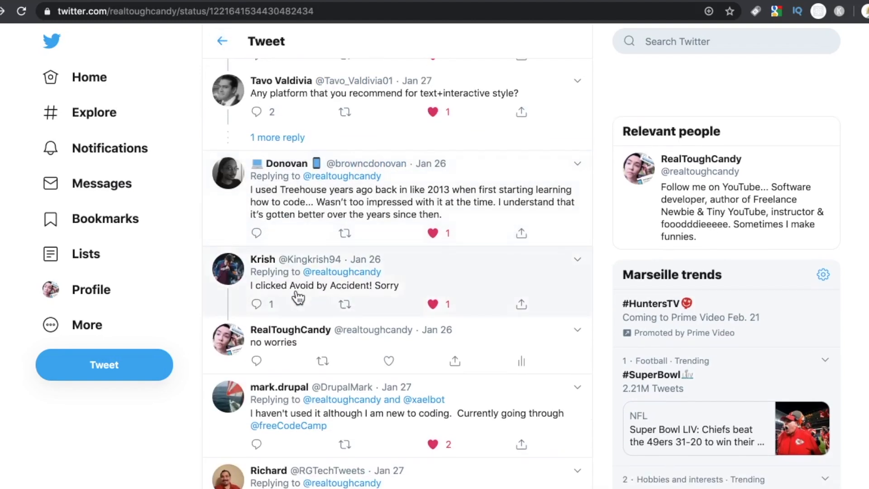
scroll(down, 3)
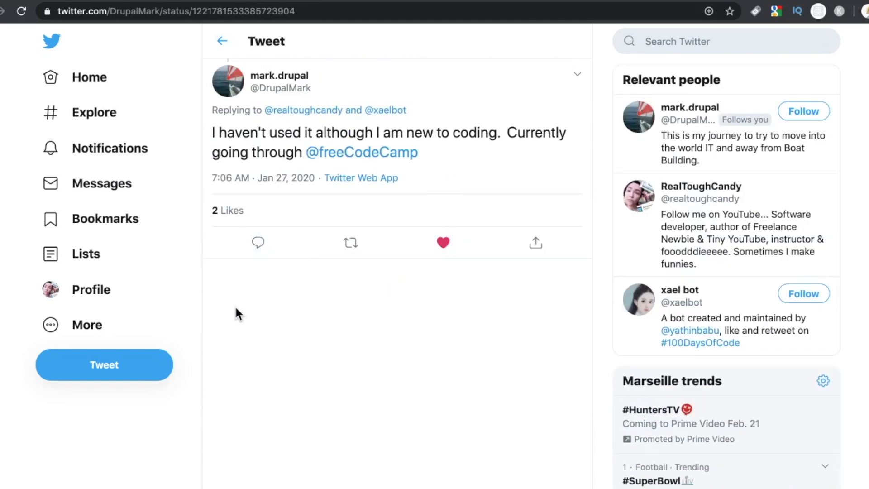
mouse_move(469, 293)
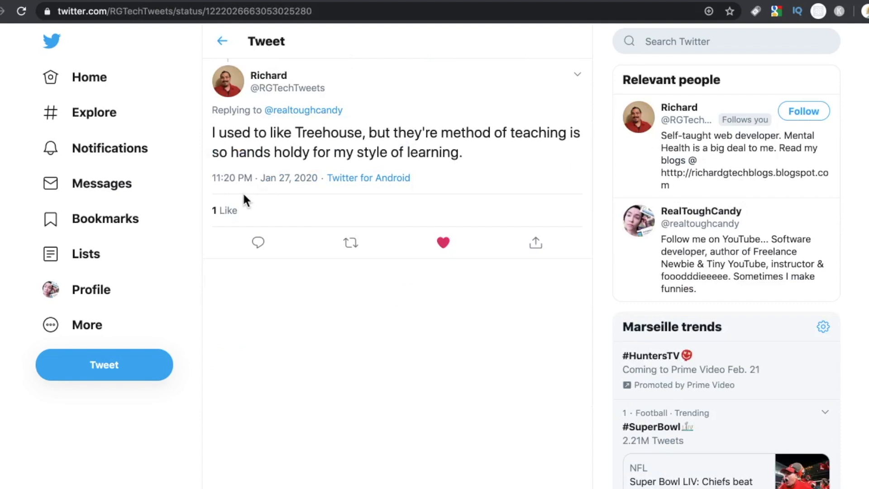
mouse_move(210, 157)
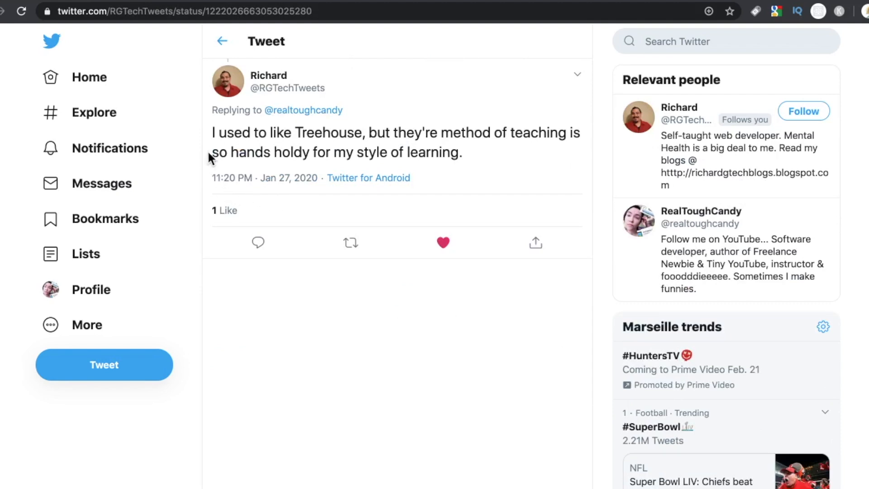
mouse_move(223, 41)
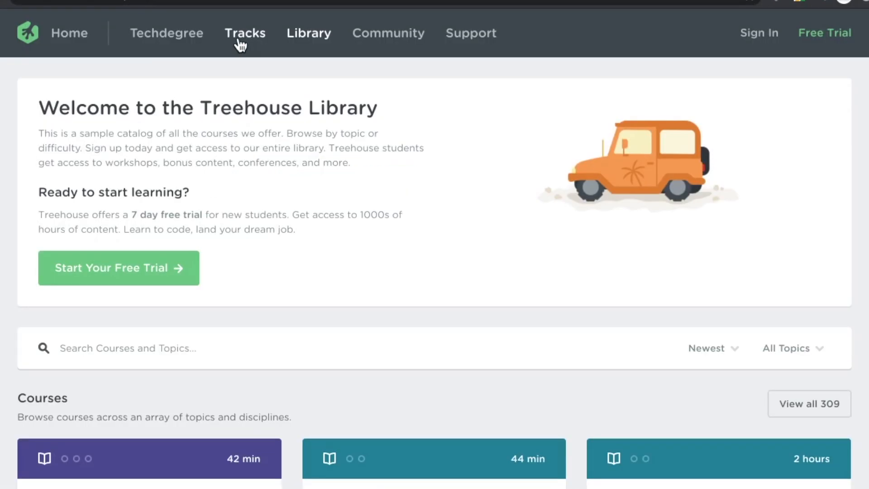
Step: Browse the Tracks catalogue from Most Popular through the full Browse Tracks list
click(244, 33)
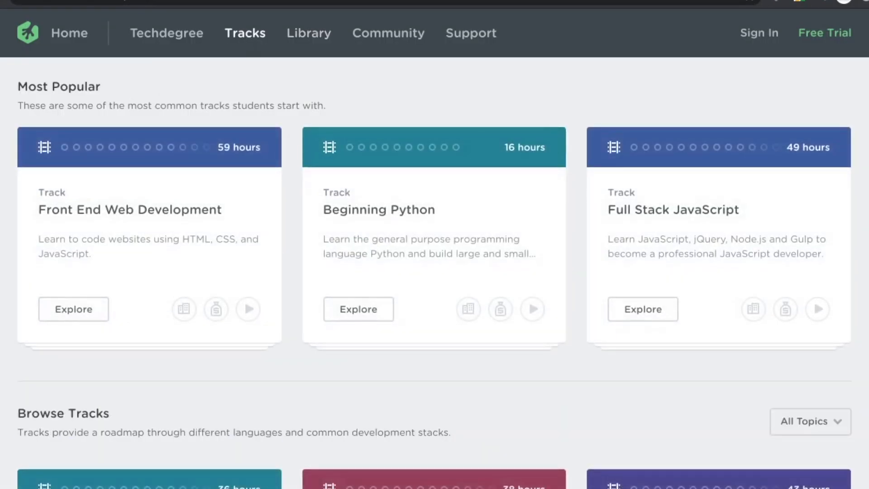
scroll(down, 3)
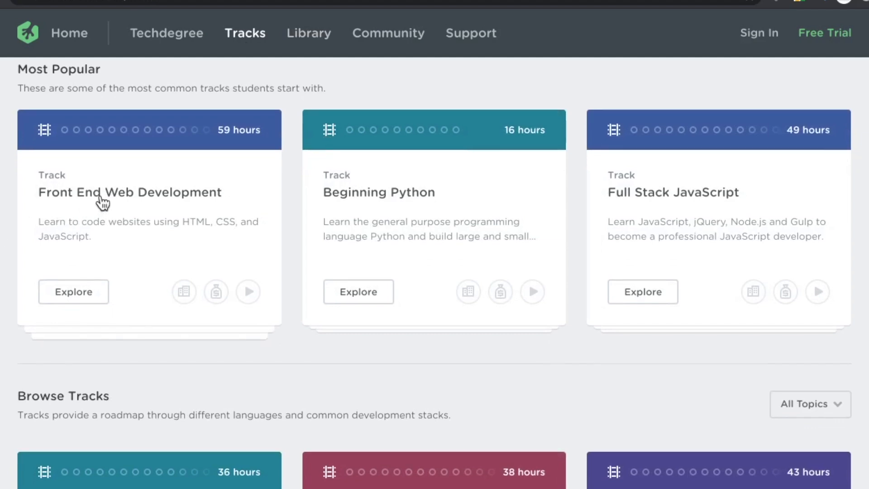
scroll(down, 3)
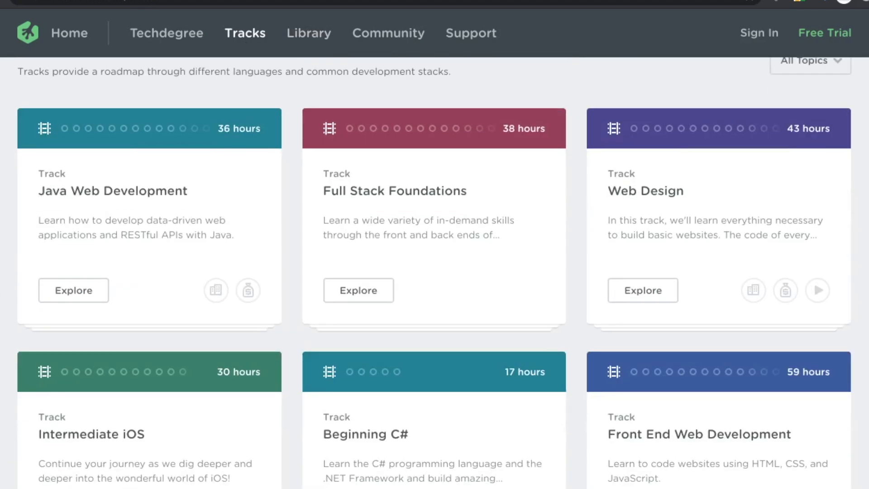
scroll(down, 3)
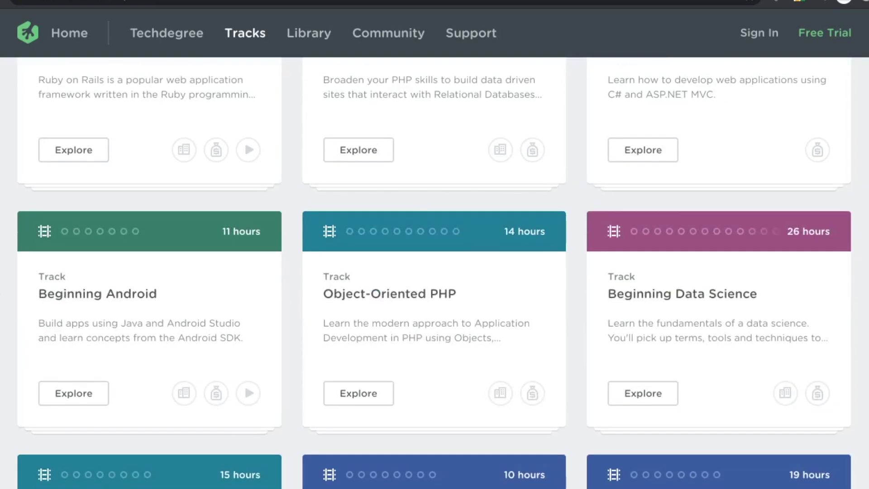
scroll(down, 3)
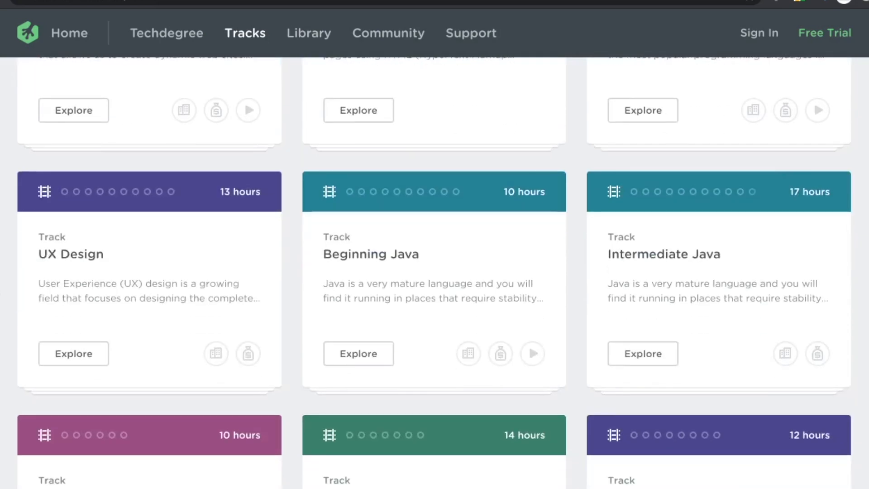
scroll(down, 3)
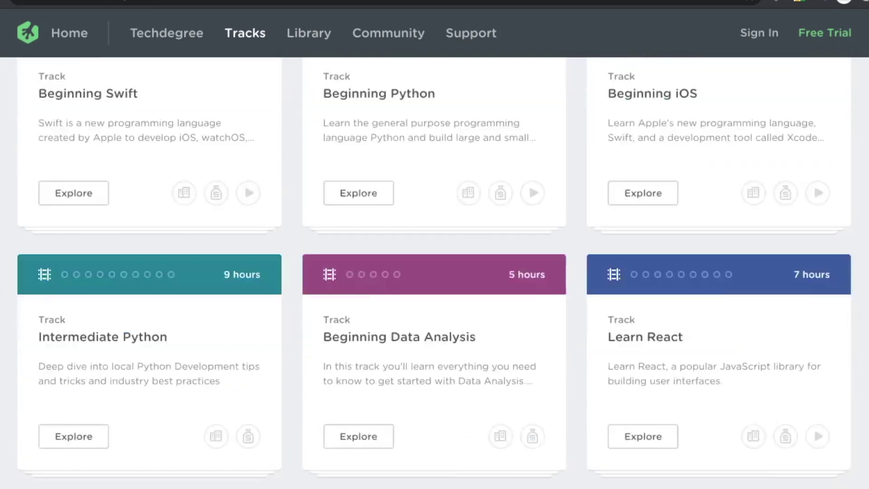
scroll(down, 3)
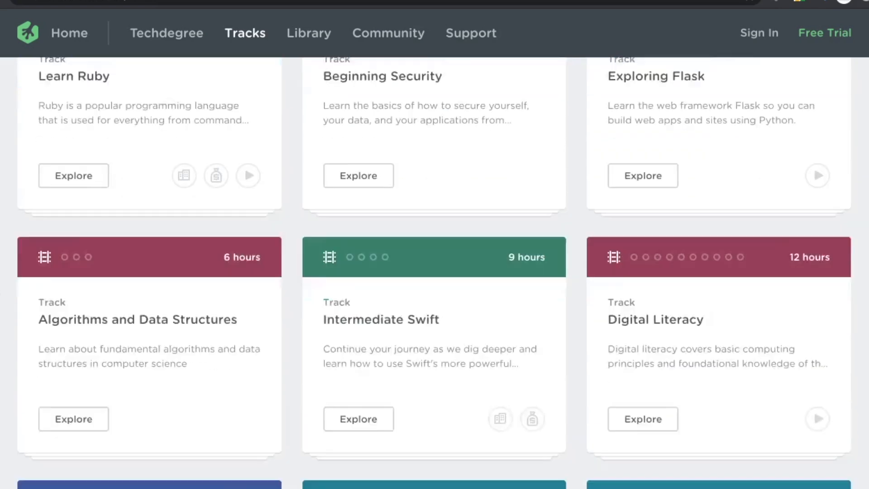
scroll(down, 3)
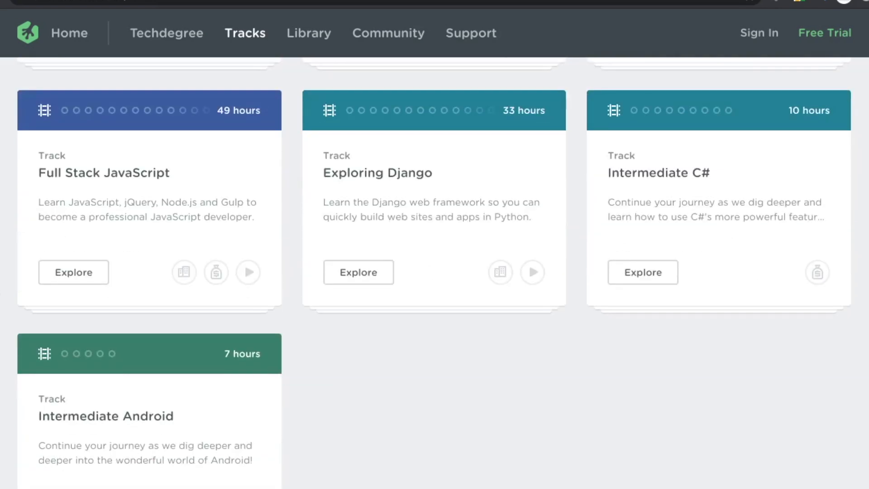
scroll(down, 3)
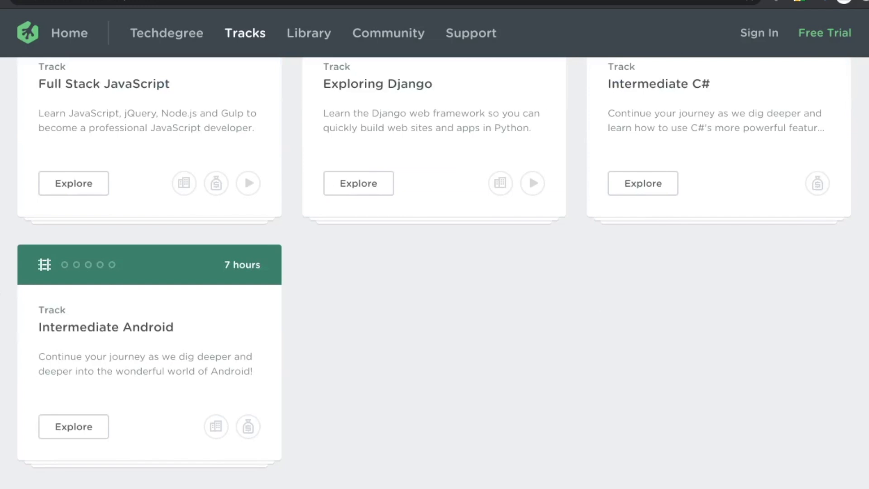
scroll(down, 3)
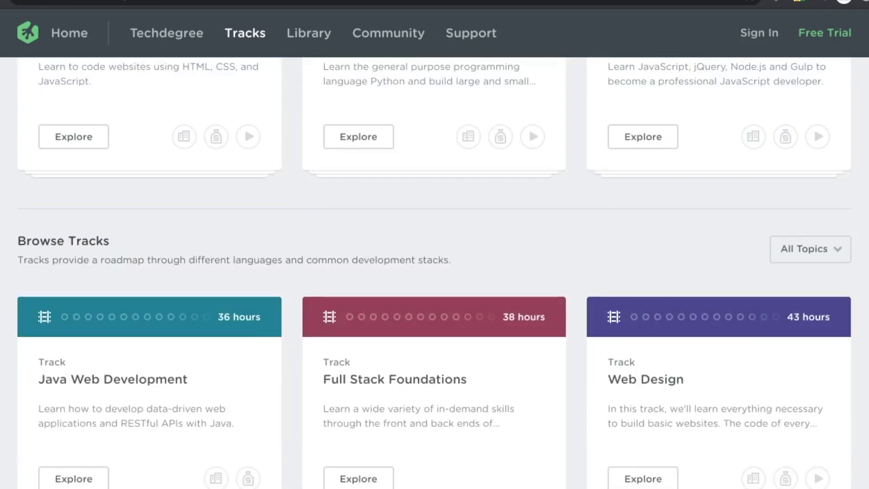
scroll(up, 3)
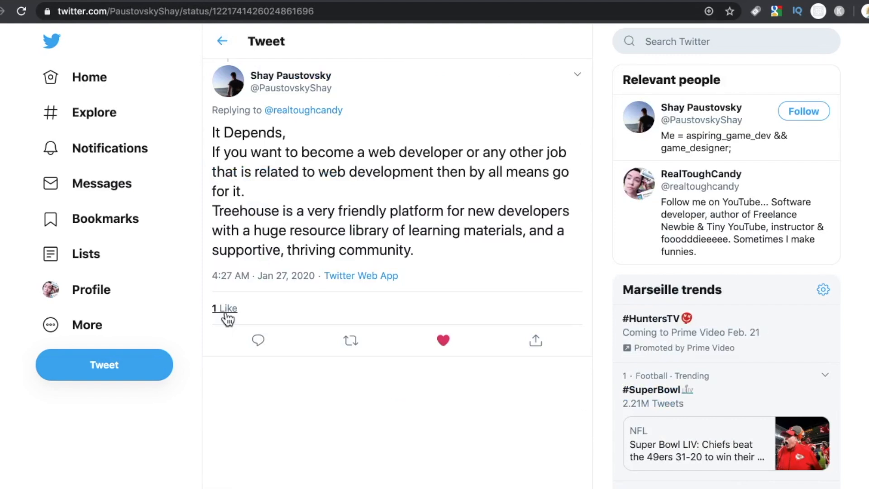
mouse_move(248, 299)
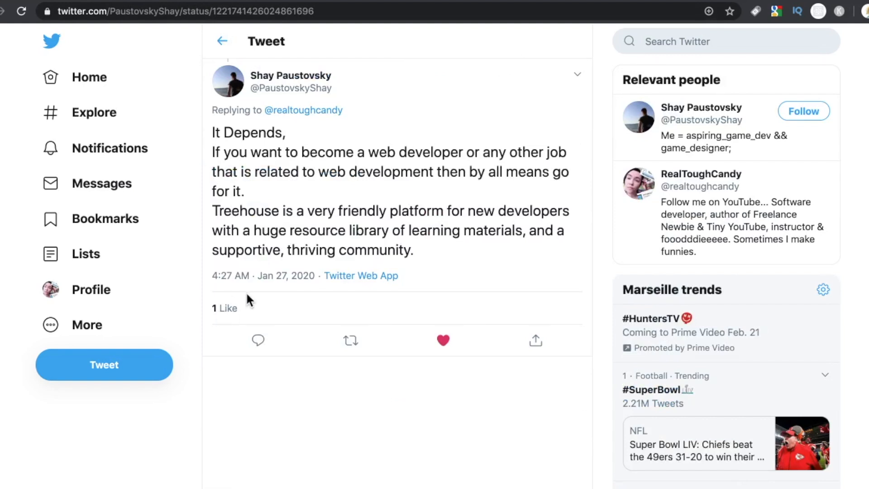
mouse_move(304, 153)
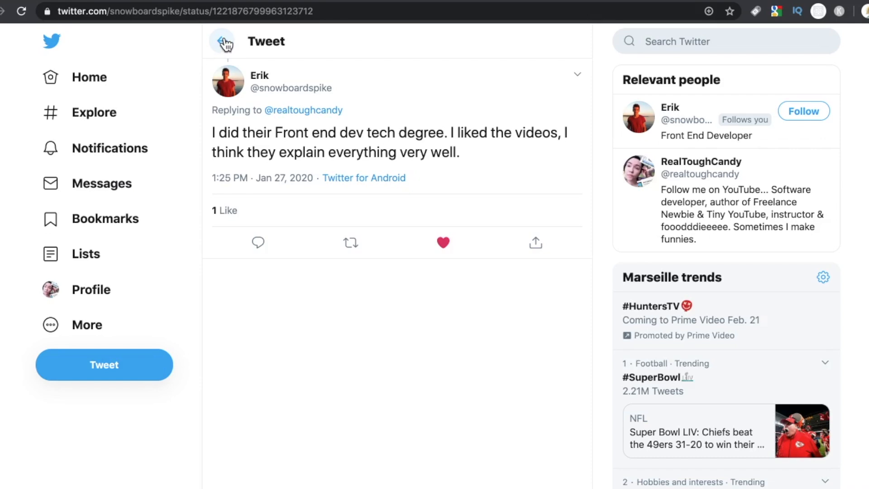
Step: Return to the Treehouse poll's reply thread to continue through further replies
click(224, 40)
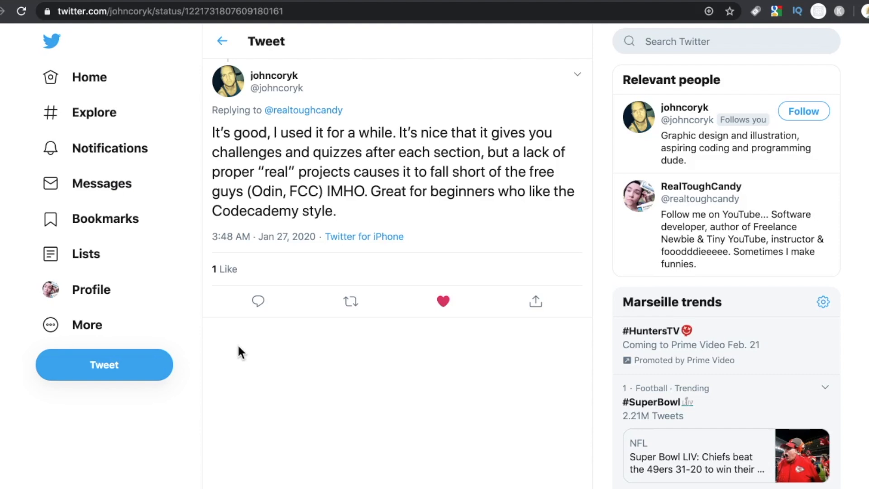
mouse_move(222, 331)
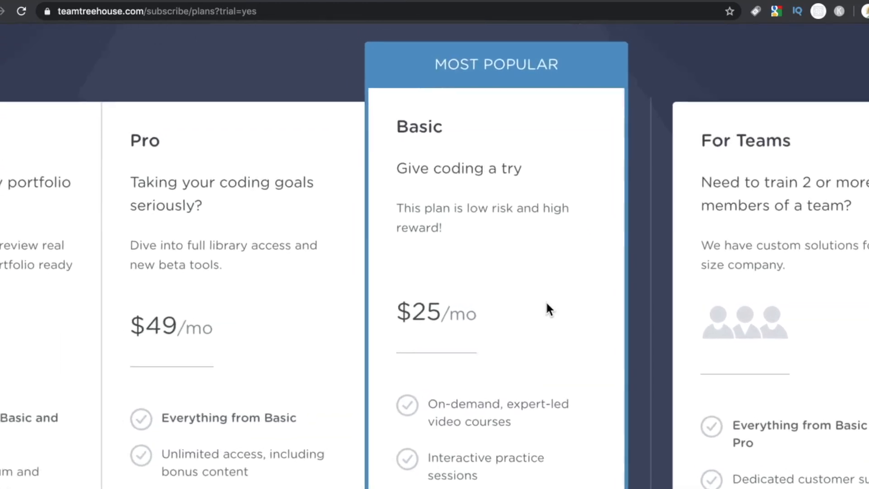
Step: Compare the Techdegree $199, Pro $49 and Basic $25 monthly plan cards on the subscribe/plans page
scroll(down, 3)
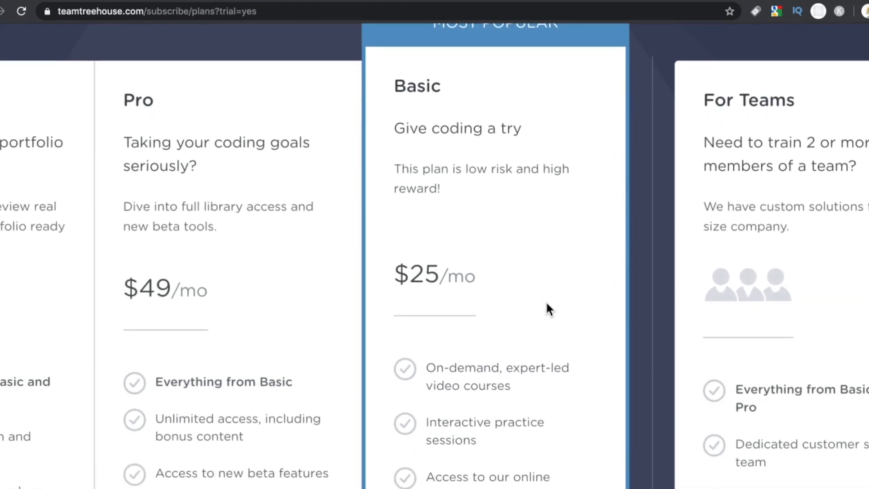
scroll(down, 3)
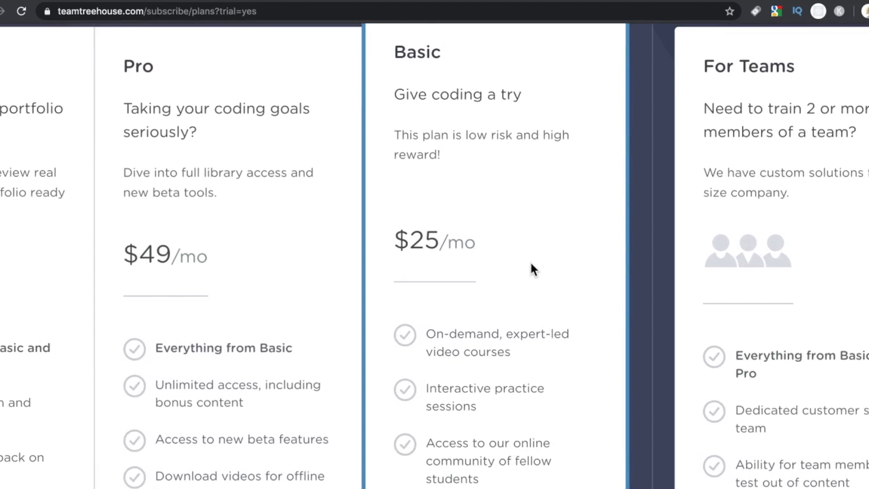
scroll(down, 3)
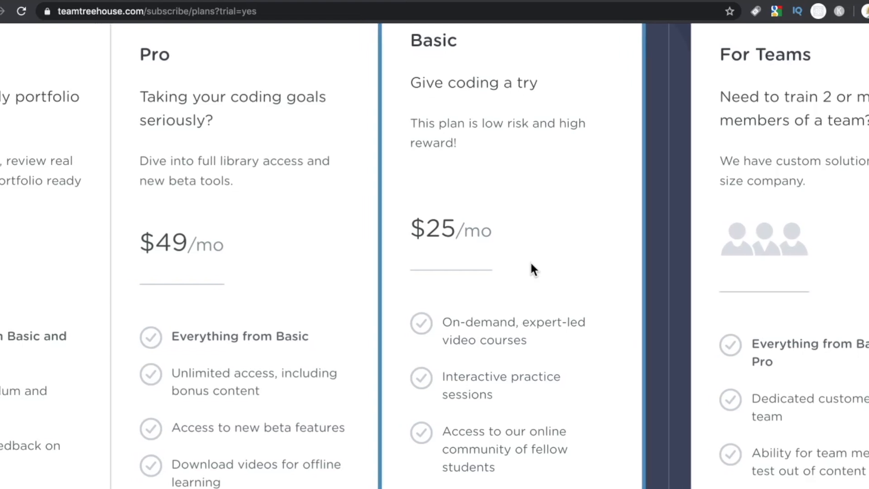
scroll(left, 3)
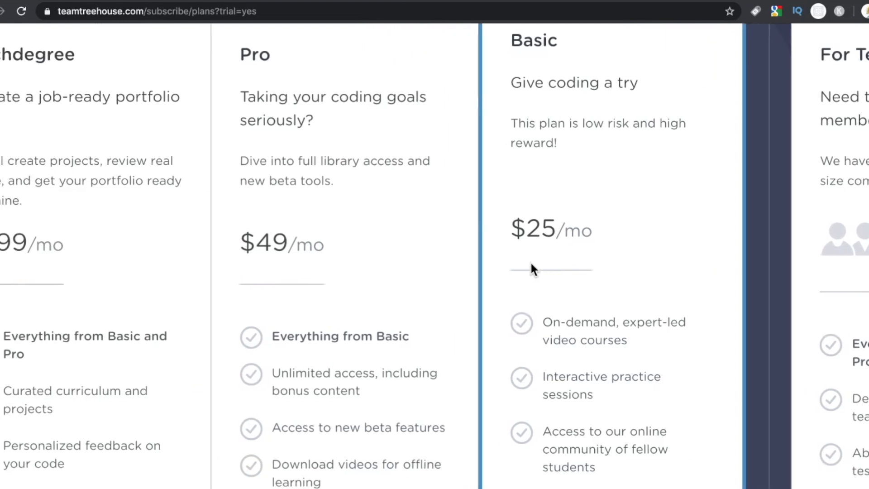
mouse_move(386, 276)
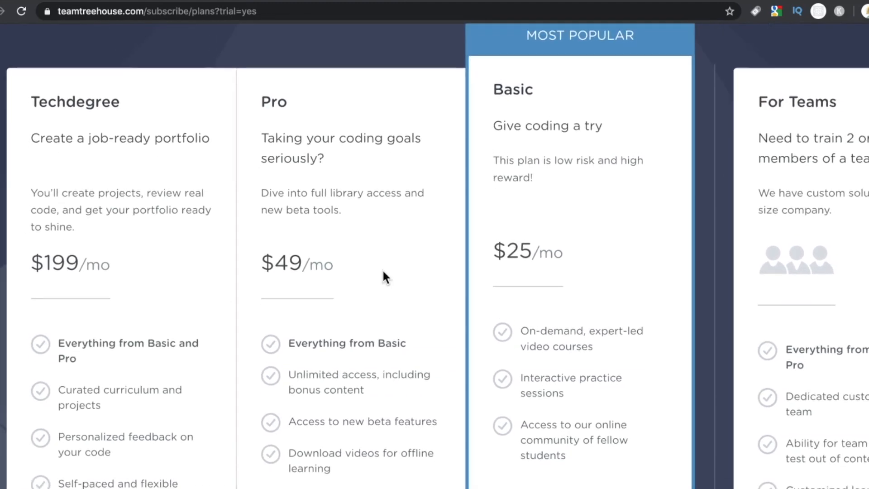
Step: Review the plan features listed further down the subscription plans page
scroll(down, 3)
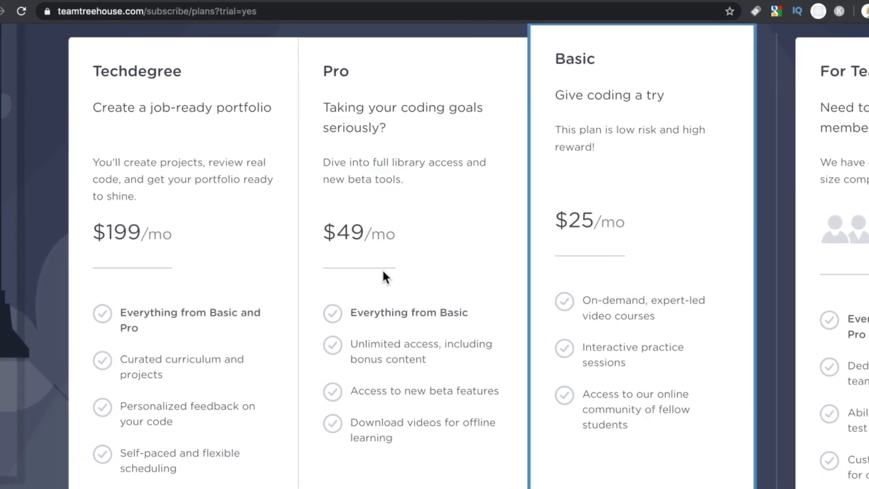
scroll(down, 3)
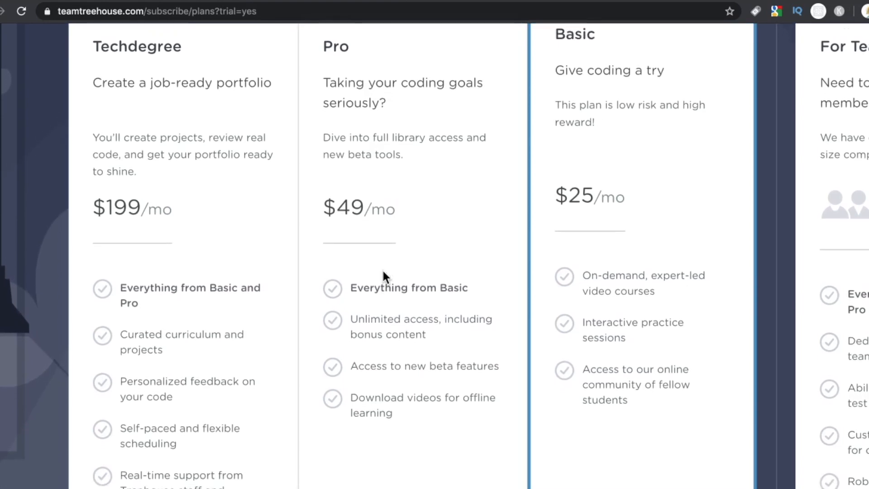
scroll(down, 3)
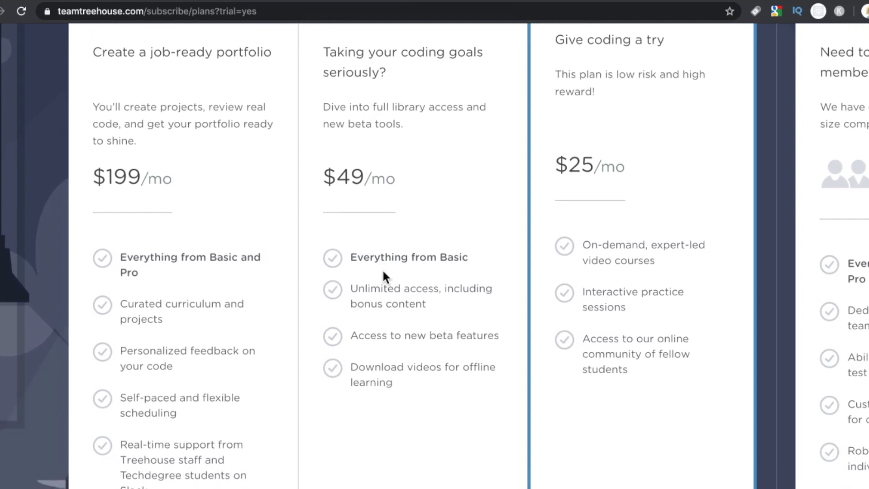
scroll(down, 3)
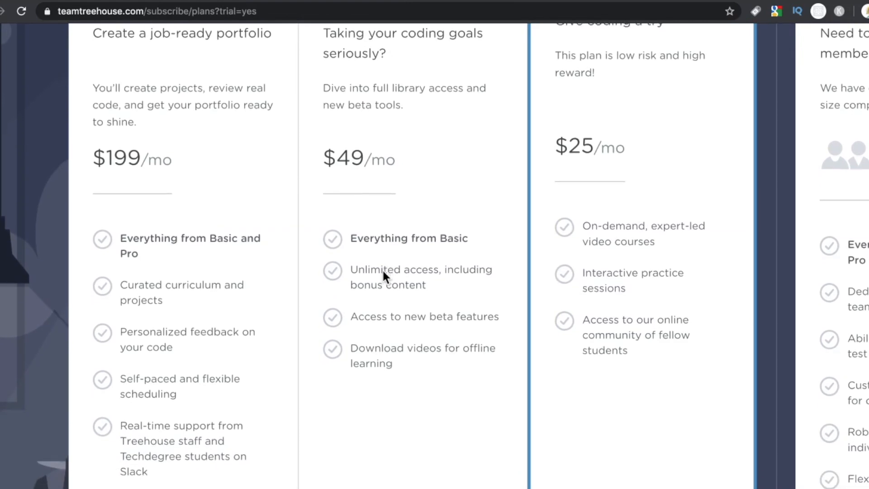
scroll(down, 3)
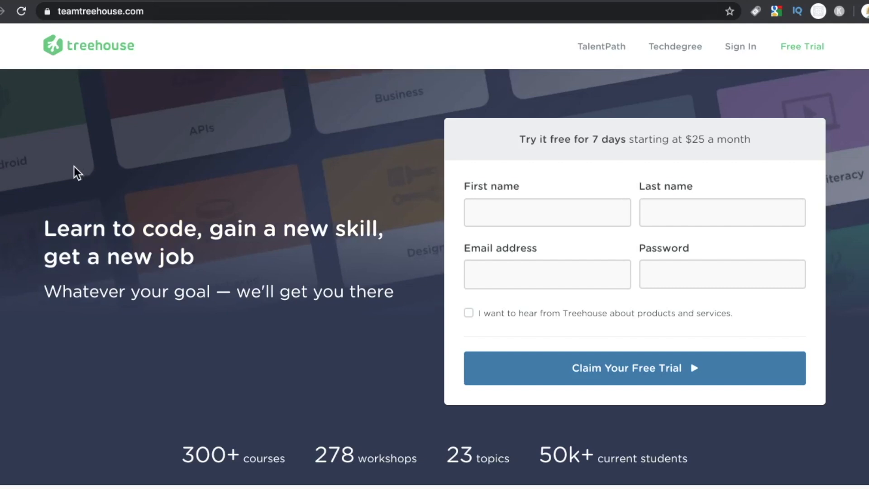
mouse_move(356, 172)
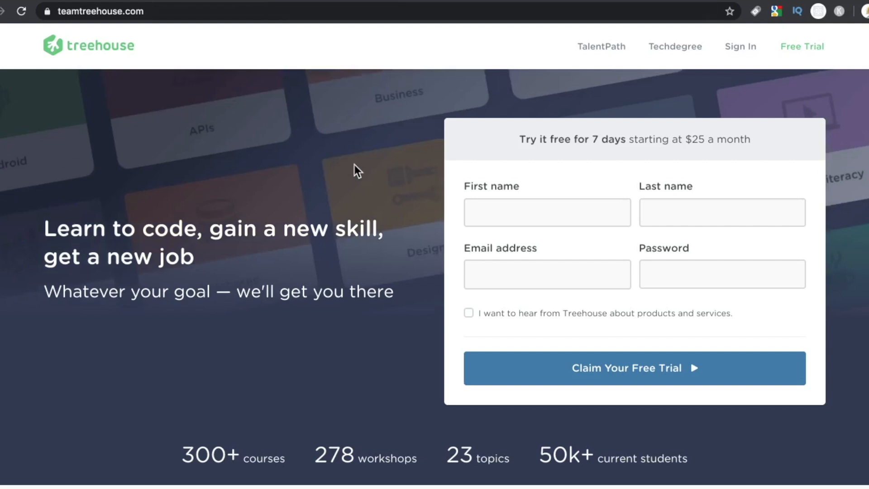
Step: Browse the homepage past Flexible, Supportive, Valuable and Partnerships to the Techdegree Learn More section and footer
scroll(down, 3)
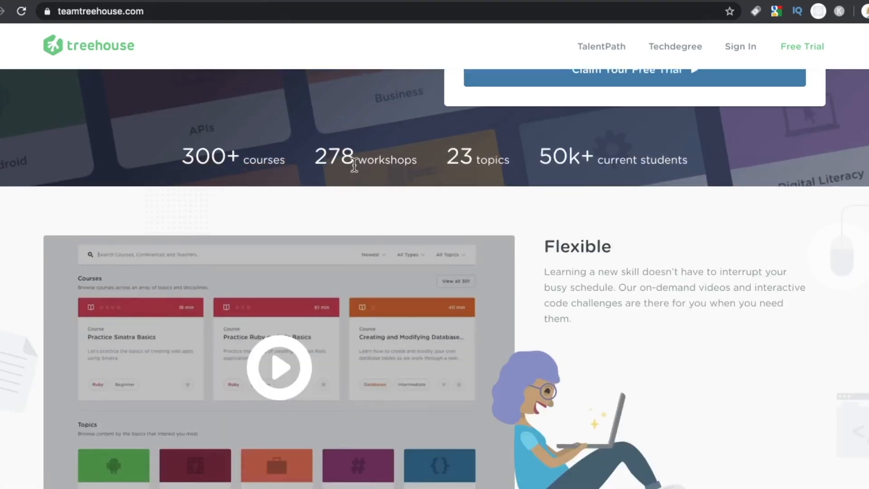
scroll(down, 3)
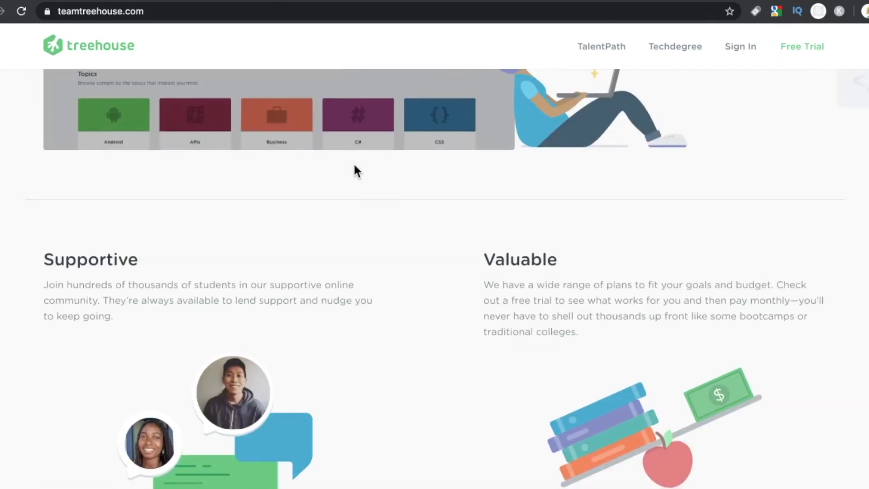
scroll(down, 3)
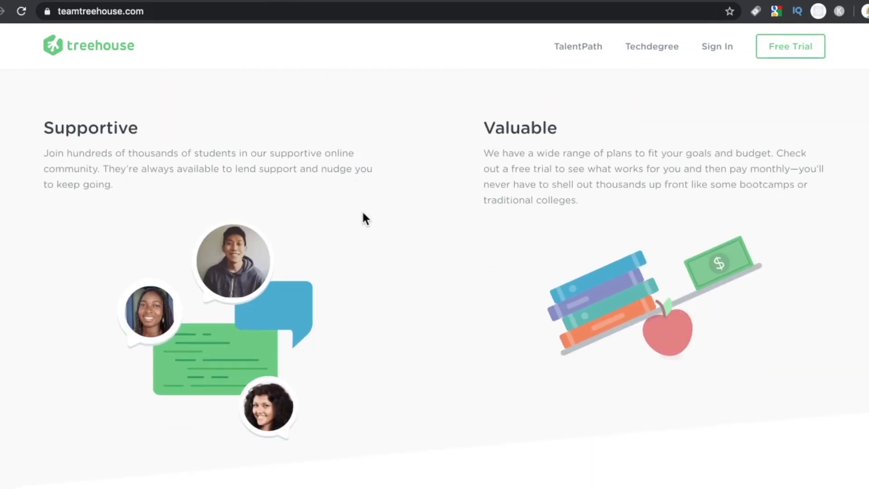
scroll(down, 3)
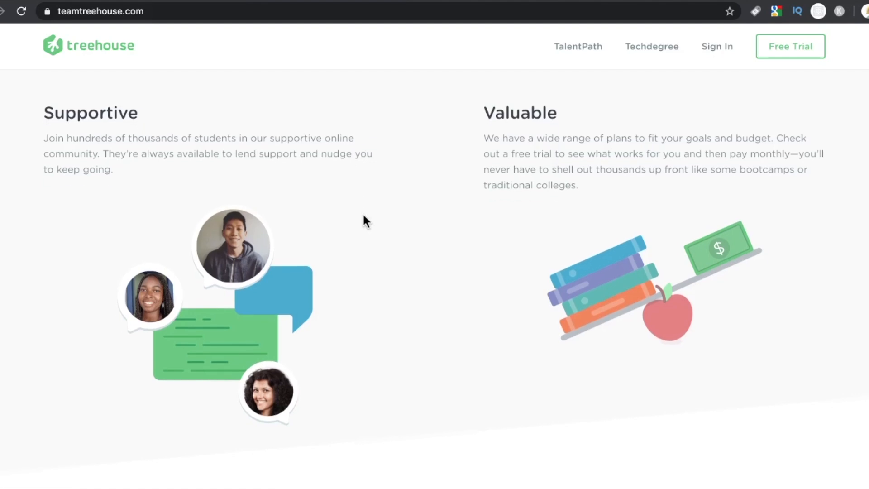
scroll(down, 3)
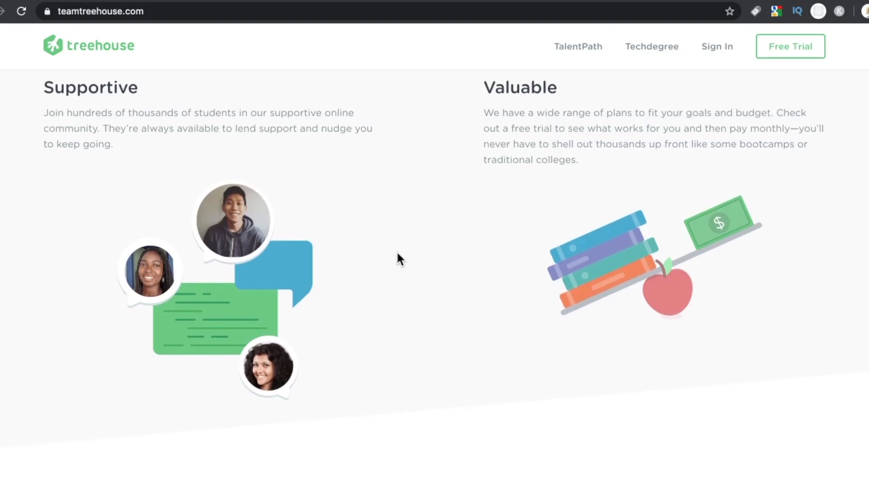
scroll(down, 3)
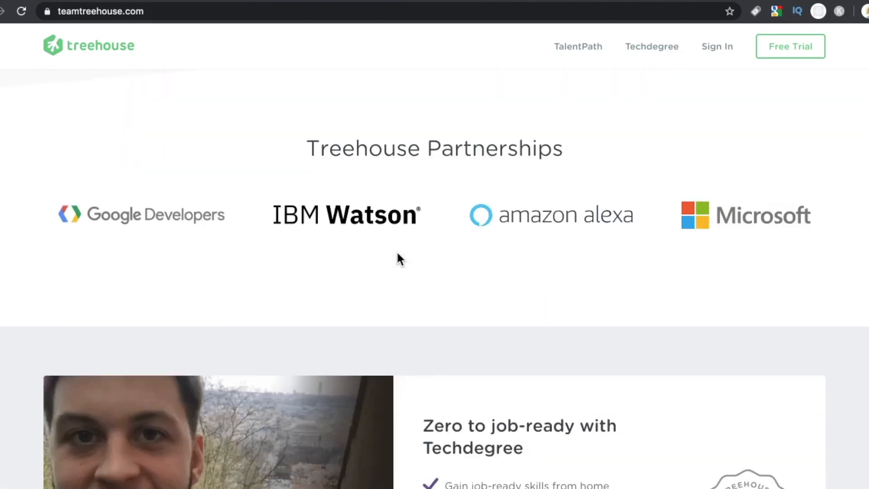
scroll(down, 3)
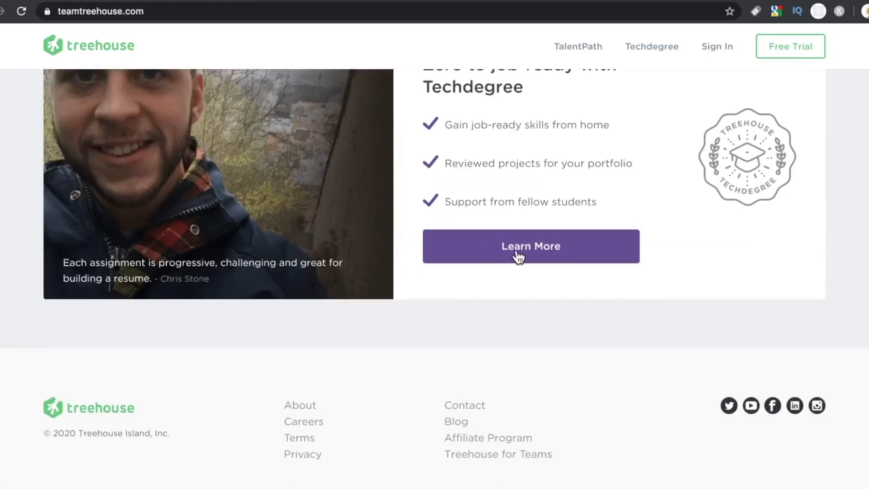
click(530, 246)
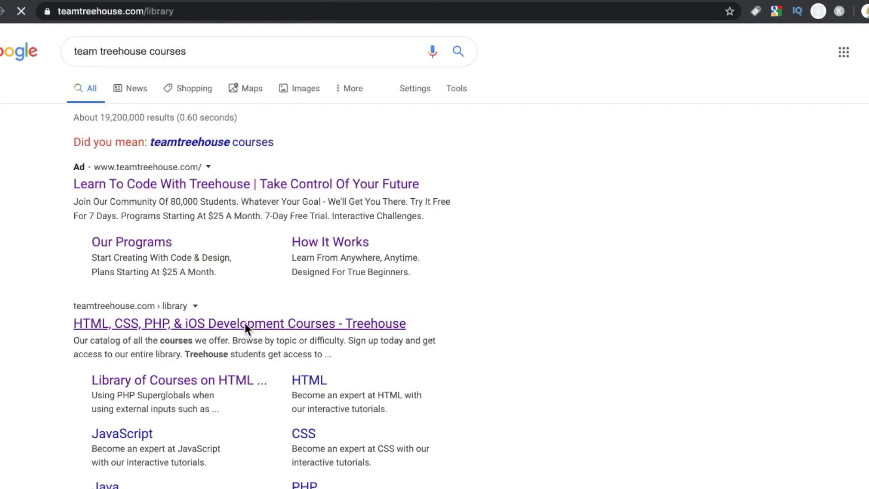
Step: Open the Treehouse Library from Google results and go into the JavaScript Basics course
click(237, 323)
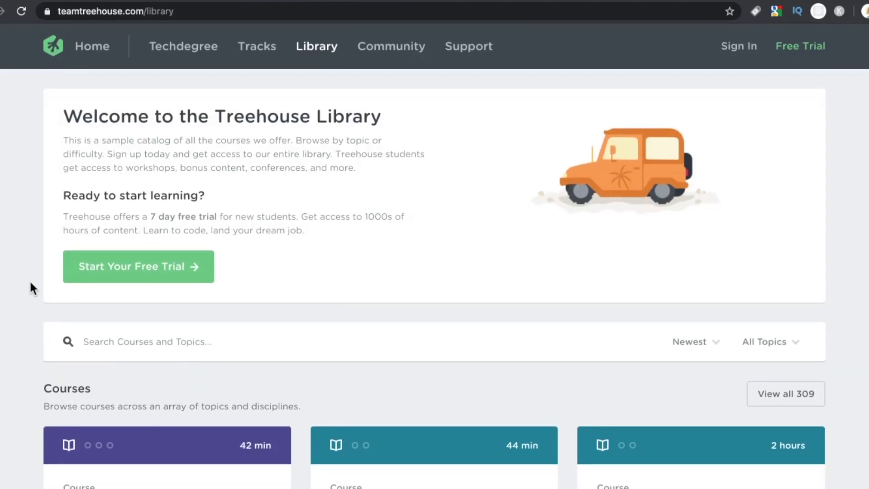
click(257, 46)
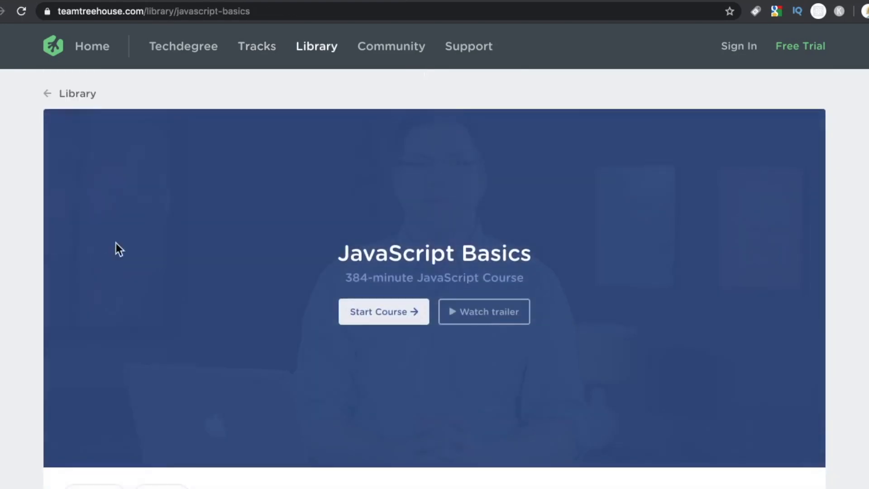
click(483, 311)
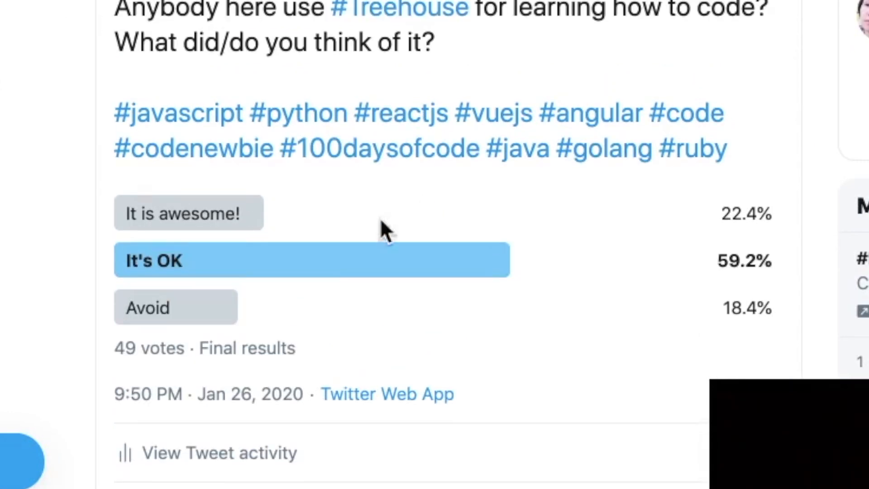
mouse_move(131, 358)
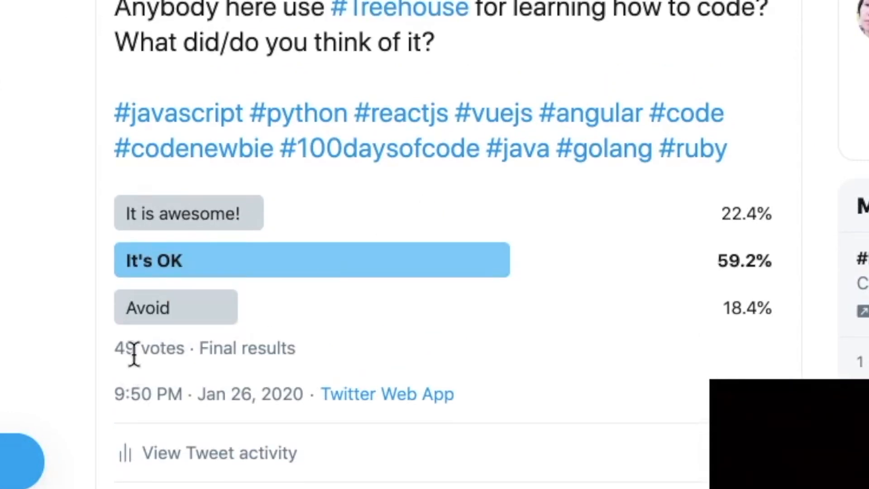
Step: Scroll through the final poll results (59.2% It's OK, 49 votes) and open the Treehouse blog article
scroll(down, 3)
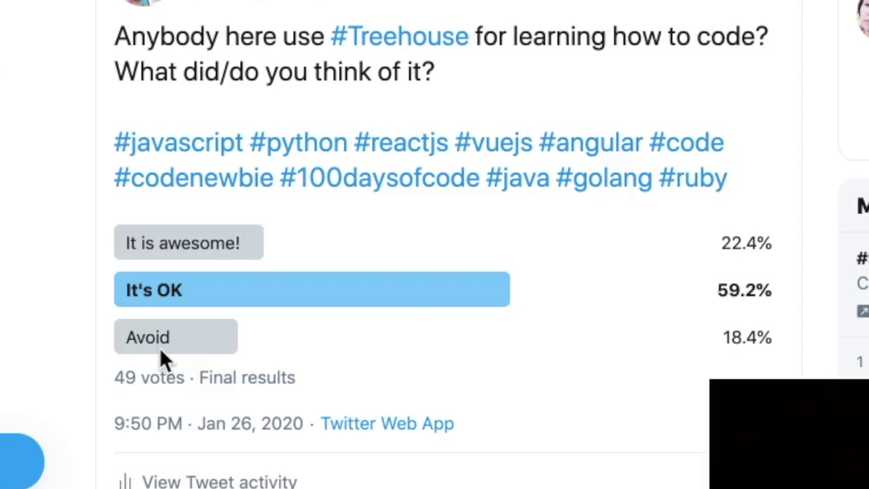
mouse_move(416, 332)
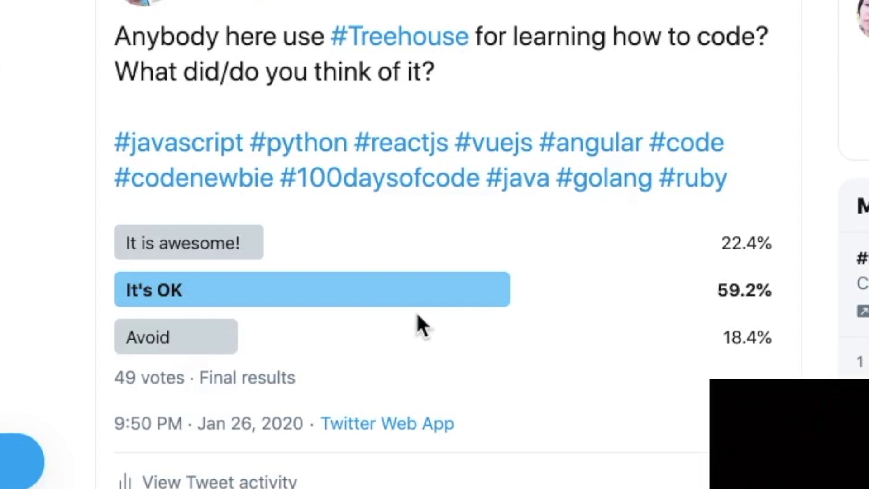
mouse_move(244, 109)
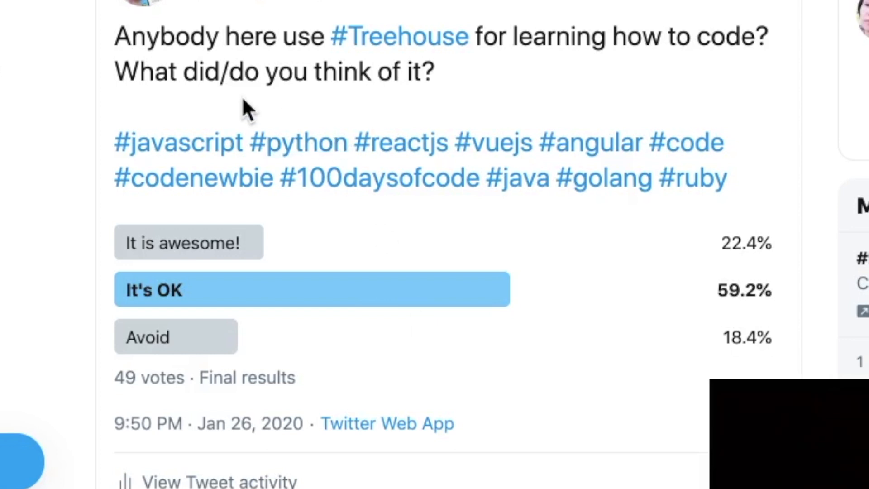
mouse_move(187, 233)
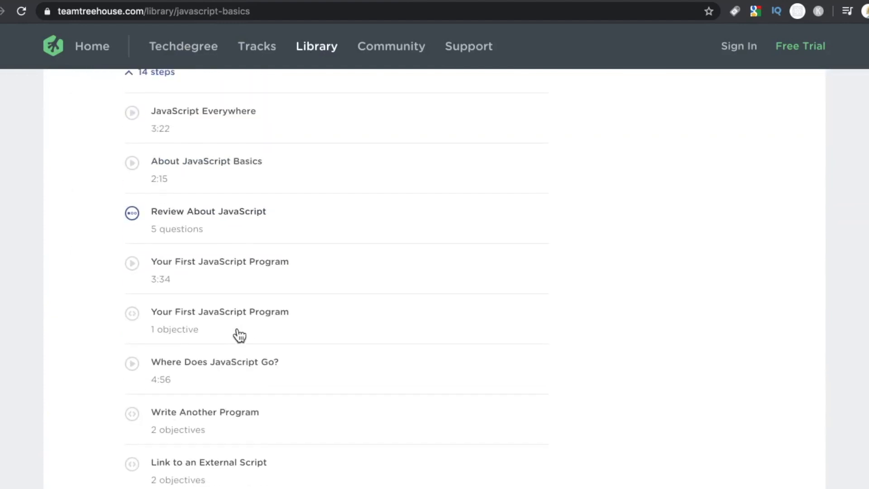
click(219, 311)
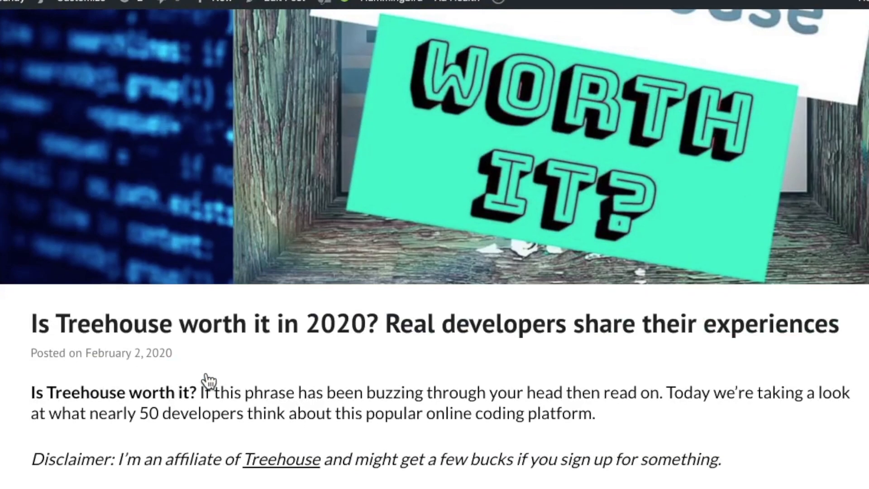
Step: Scroll past the TLDR box to the Quick Rundown of Treehouse's languages and learning tracks
scroll(down, 3)
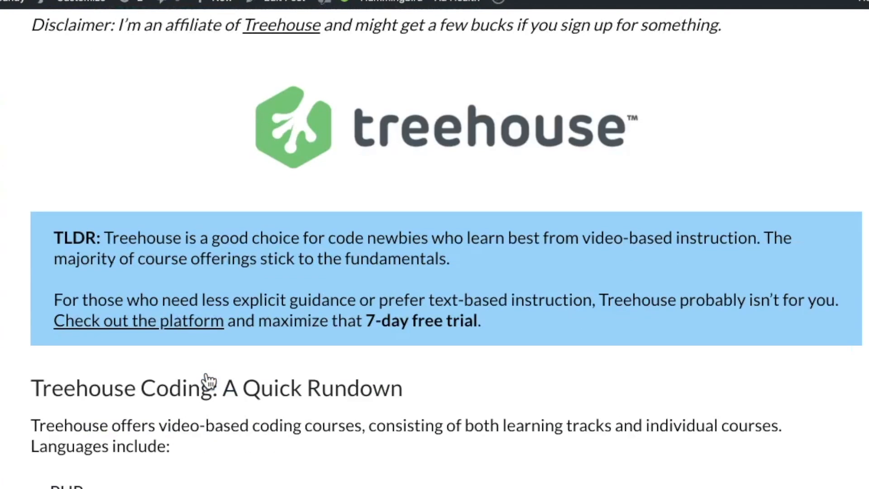
scroll(down, 3)
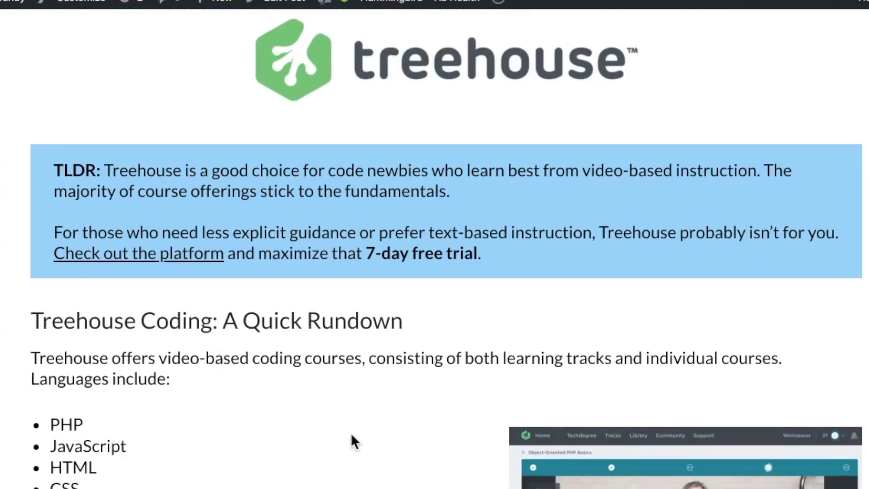
scroll(down, 3)
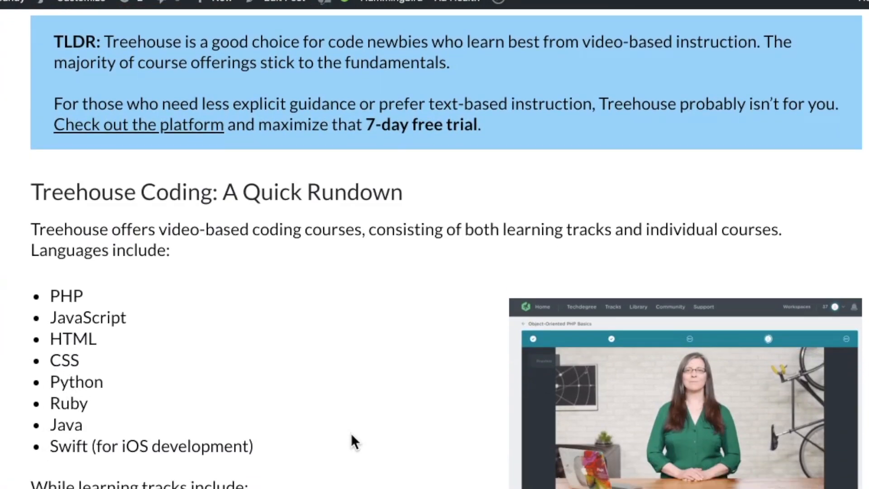
scroll(down, 3)
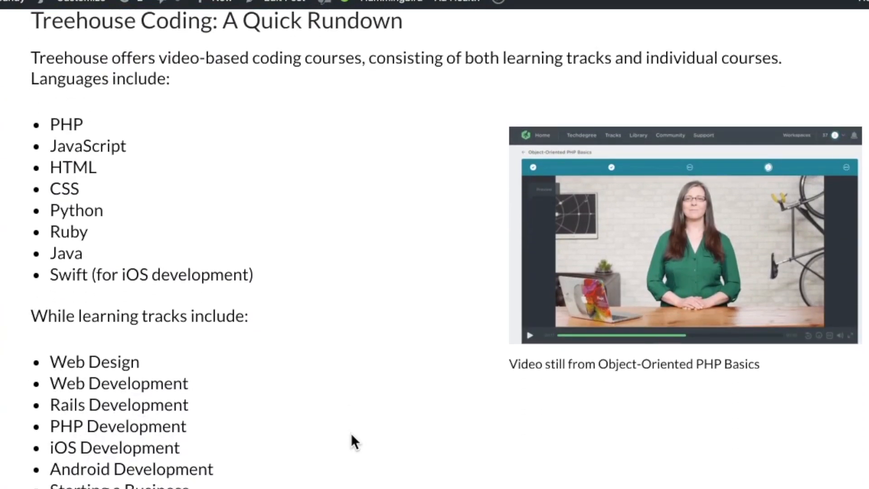